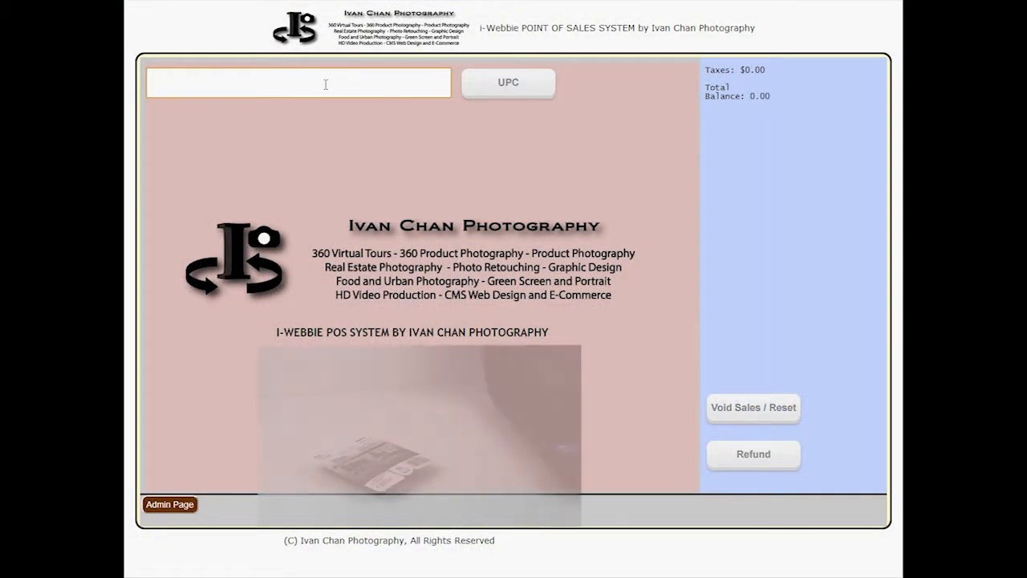
# Step: Add Staples, Car Camera and Life of Tourettes by UPC, then bring up the sale total
pyautogui.write('043712129034')
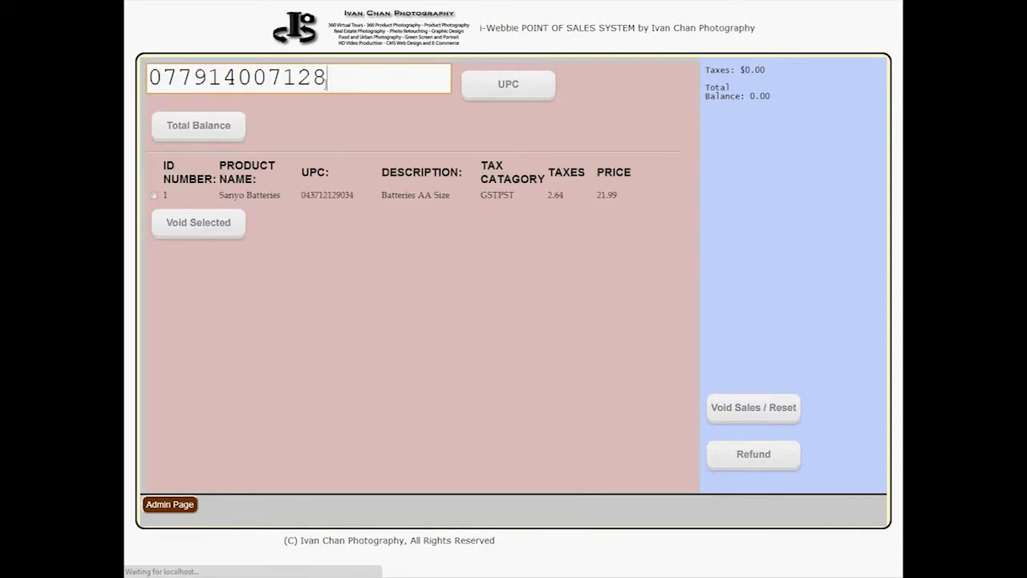
pyautogui.click(507, 84)
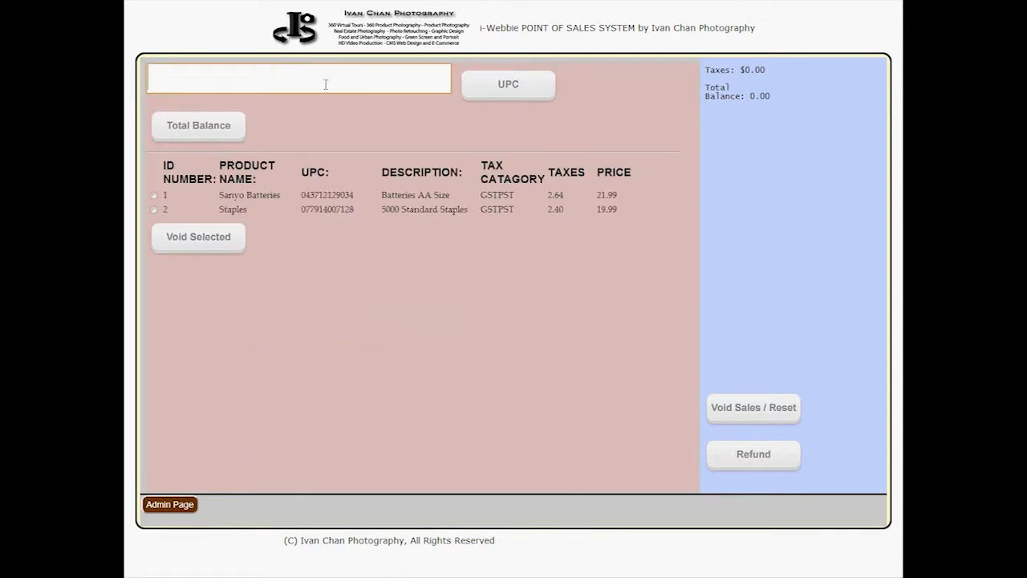
pyautogui.write('8809161960909')
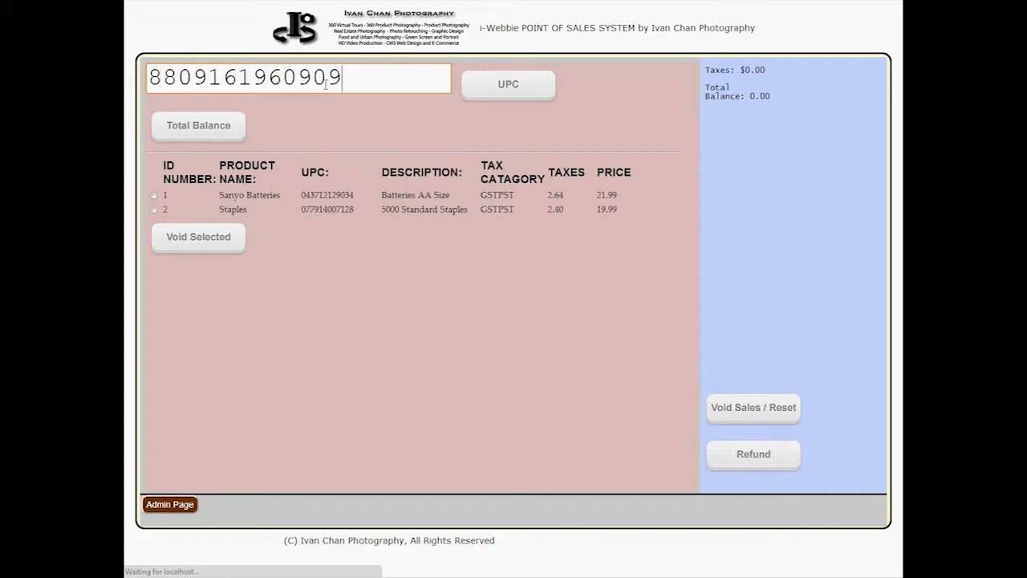
pyautogui.click(508, 84)
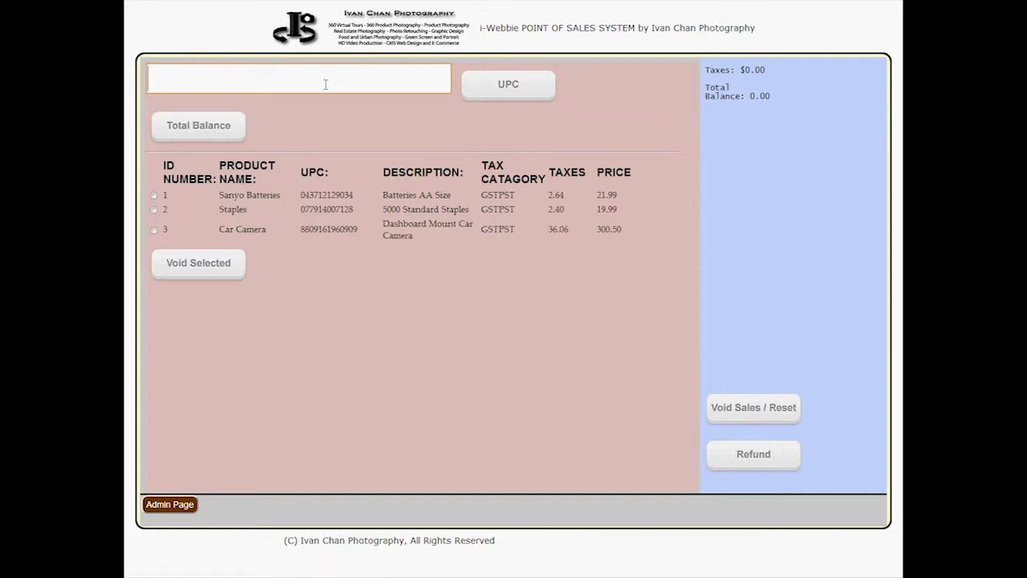
pyautogui.write('9781896813103')
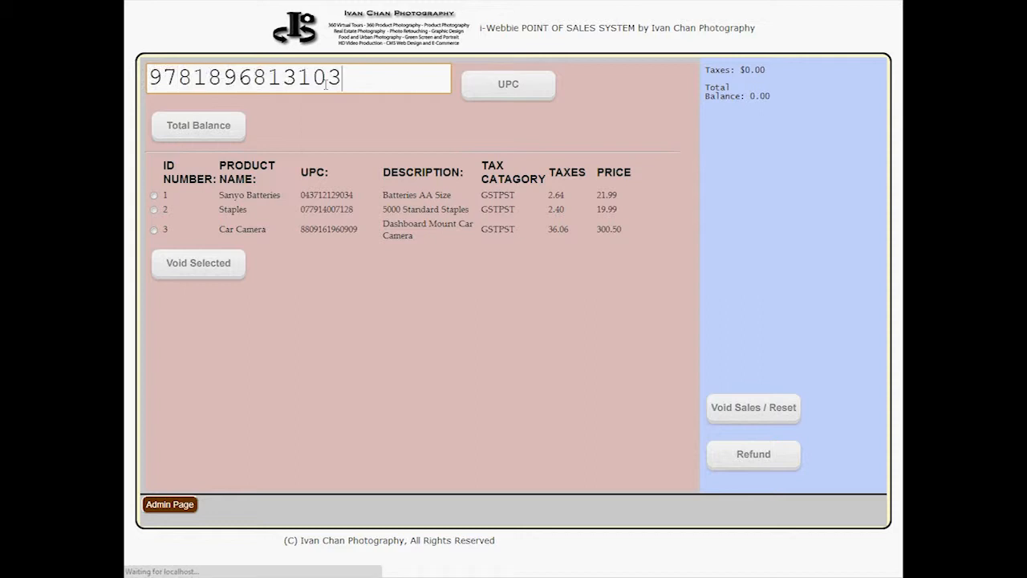
pyautogui.click(507, 84)
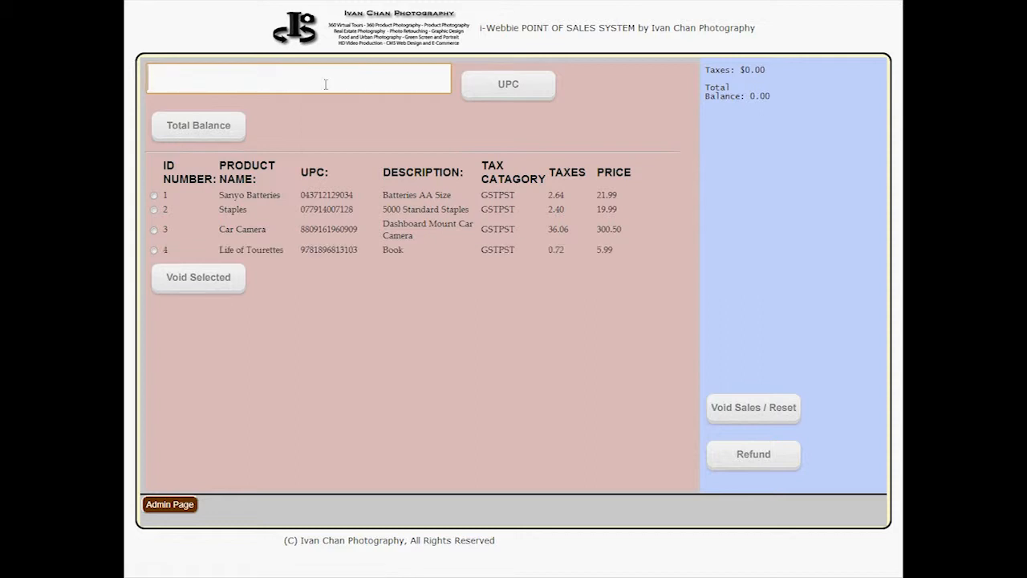
pyautogui.moveTo(346, 163)
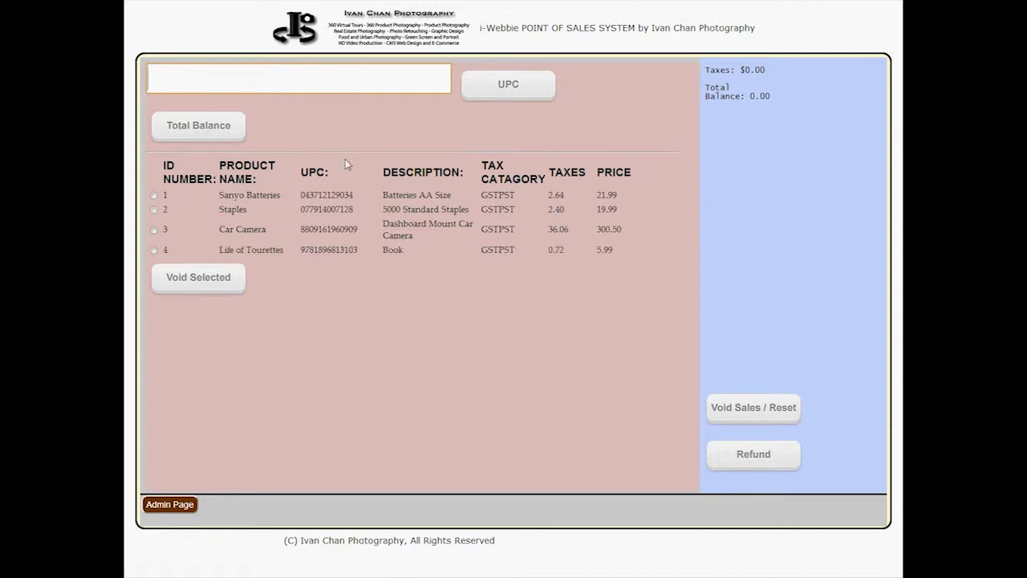
pyautogui.click(199, 126)
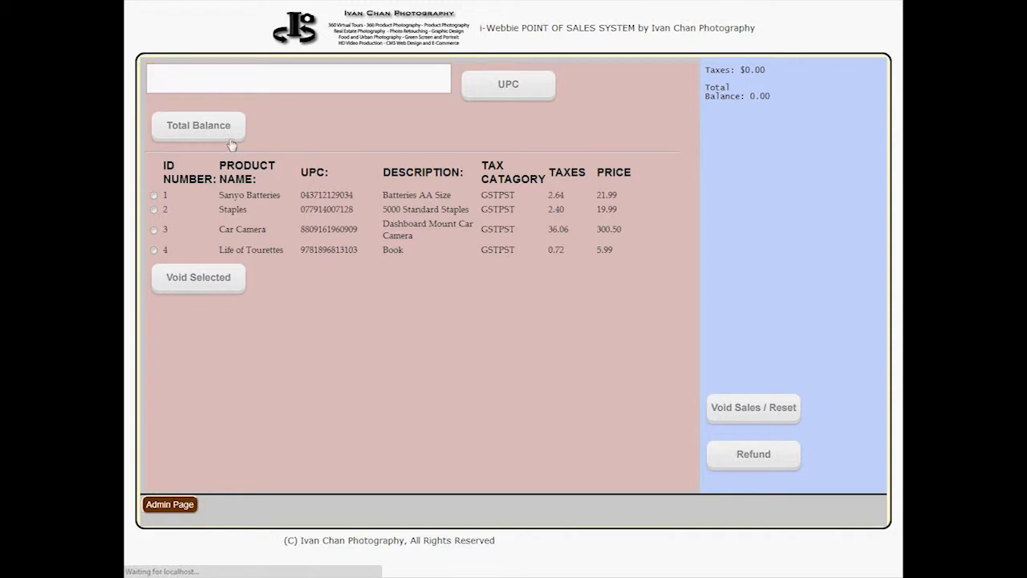
# Step: Enter 400.00 cash against the 390.29 balance and compute the 9.71 change
pyautogui.click(199, 126)
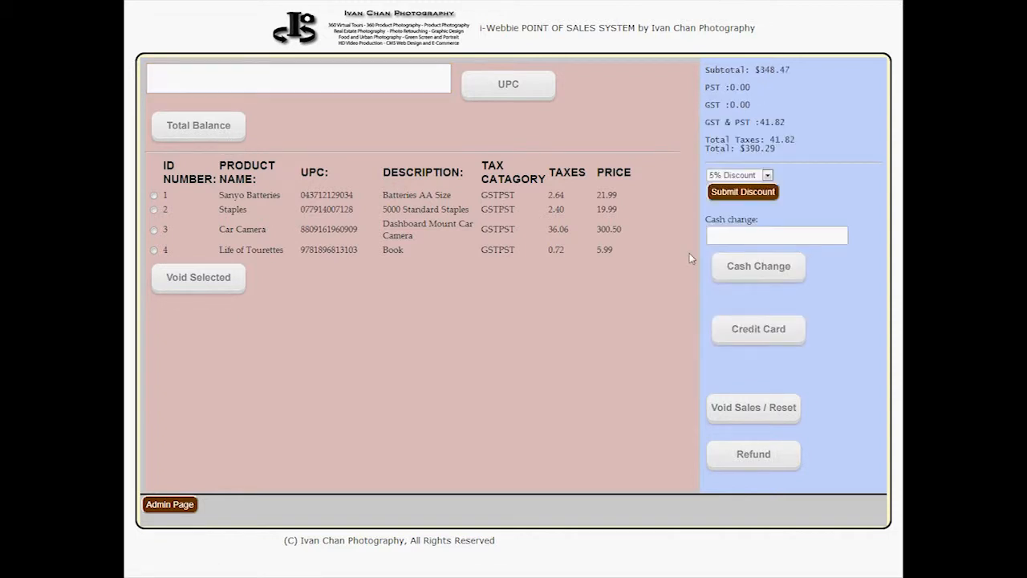
pyautogui.write('400.0')
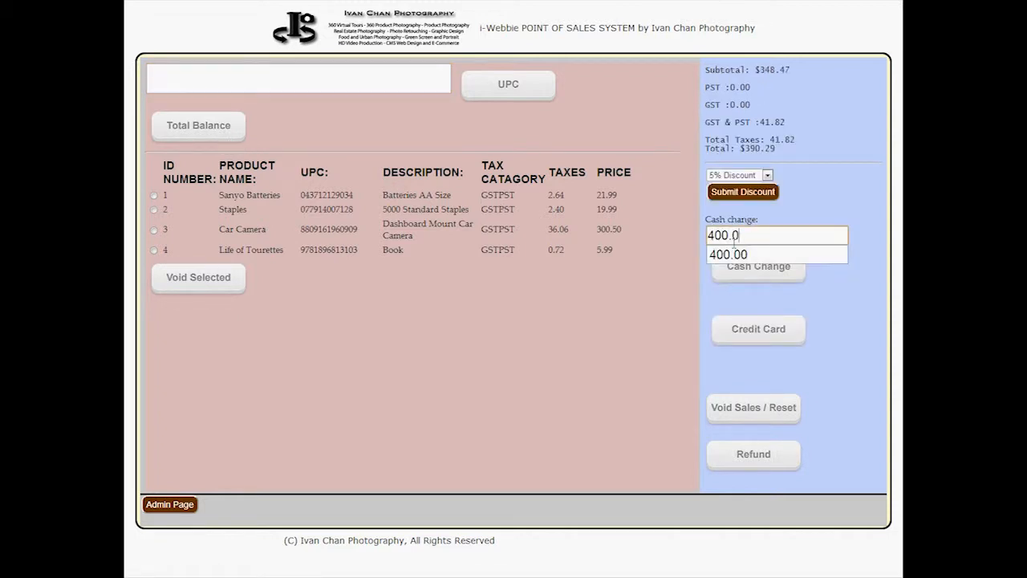
pyautogui.click(757, 266)
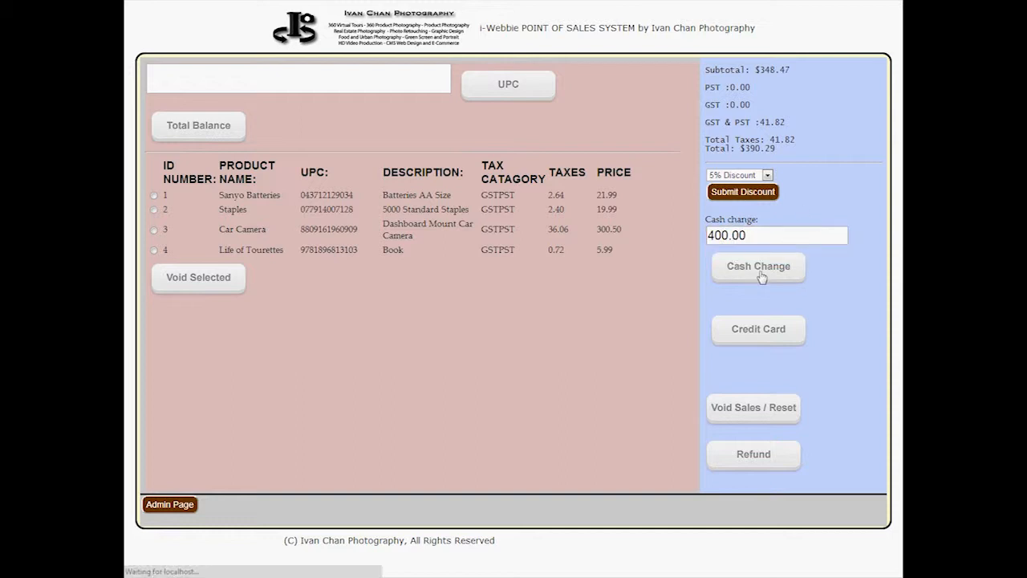
pyautogui.click(758, 267)
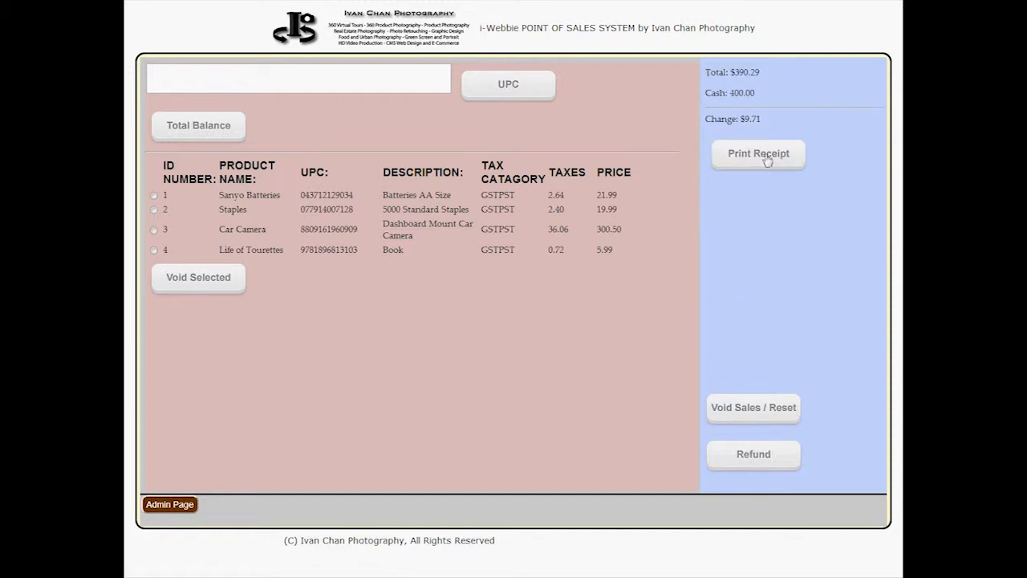
# Step: Generate the sale receipt and view its printable barcode version
pyautogui.click(758, 154)
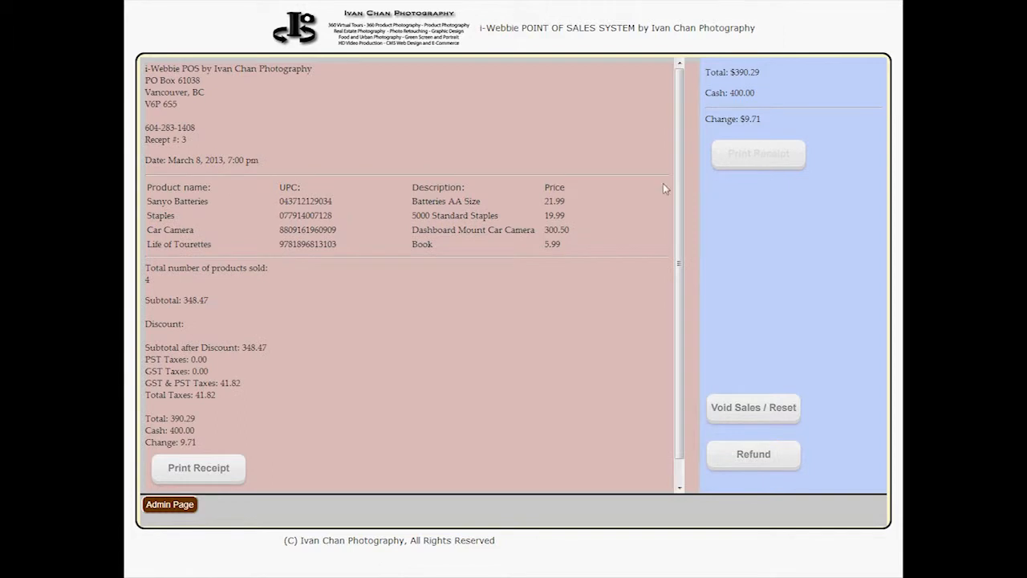
pyautogui.click(199, 467)
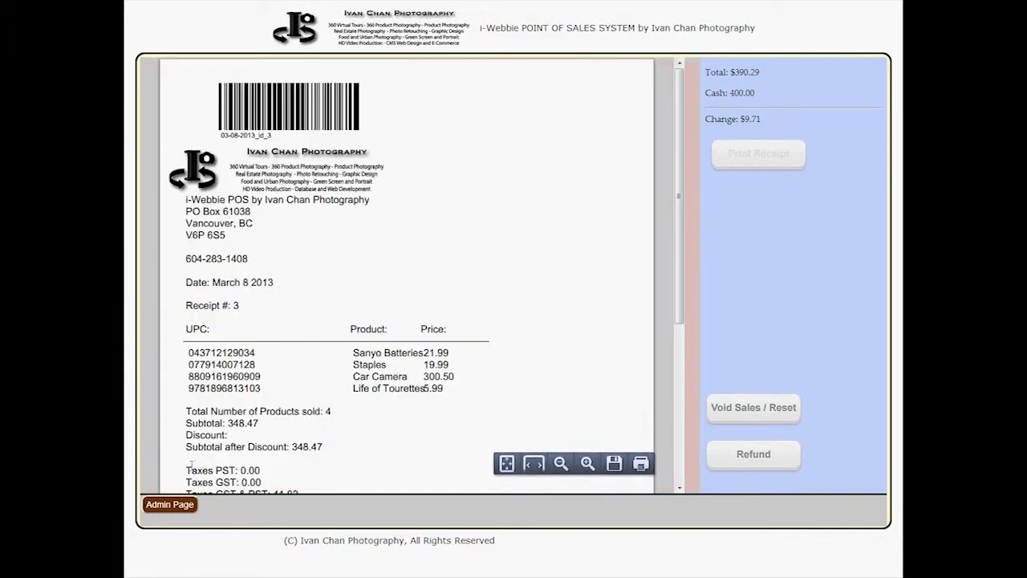
pyautogui.scroll(-3)
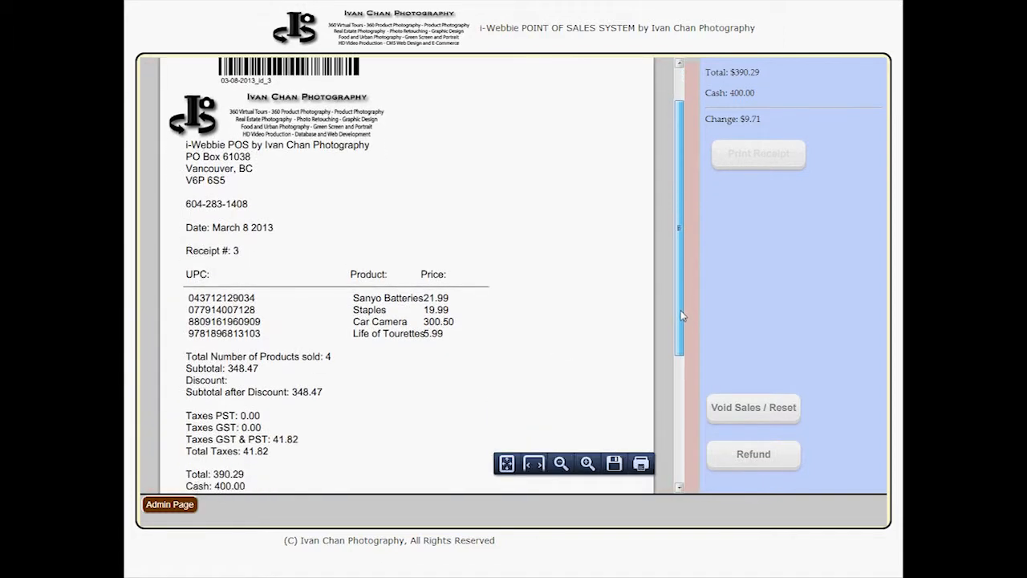
pyautogui.scroll(3)
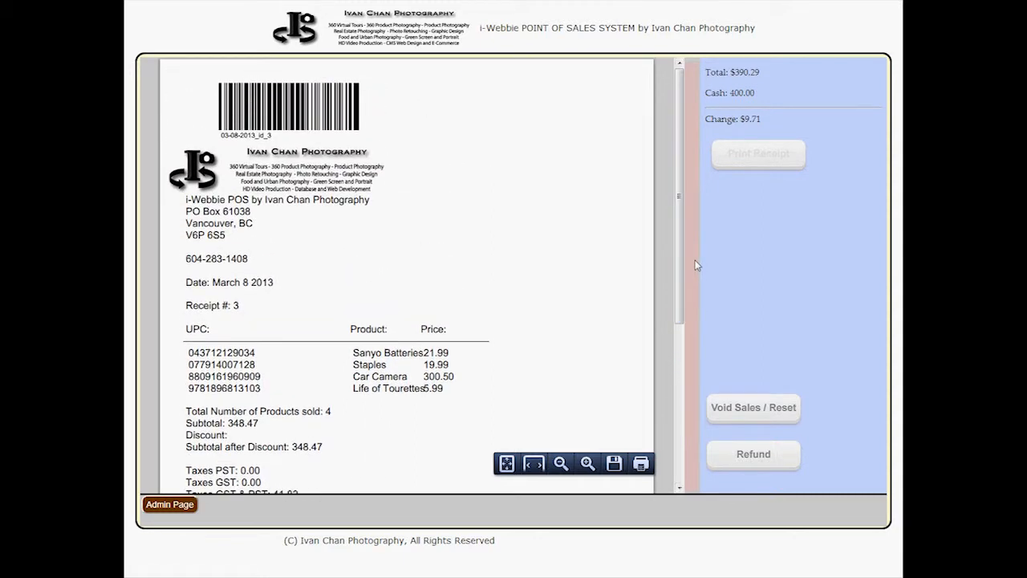
pyautogui.moveTo(634, 374)
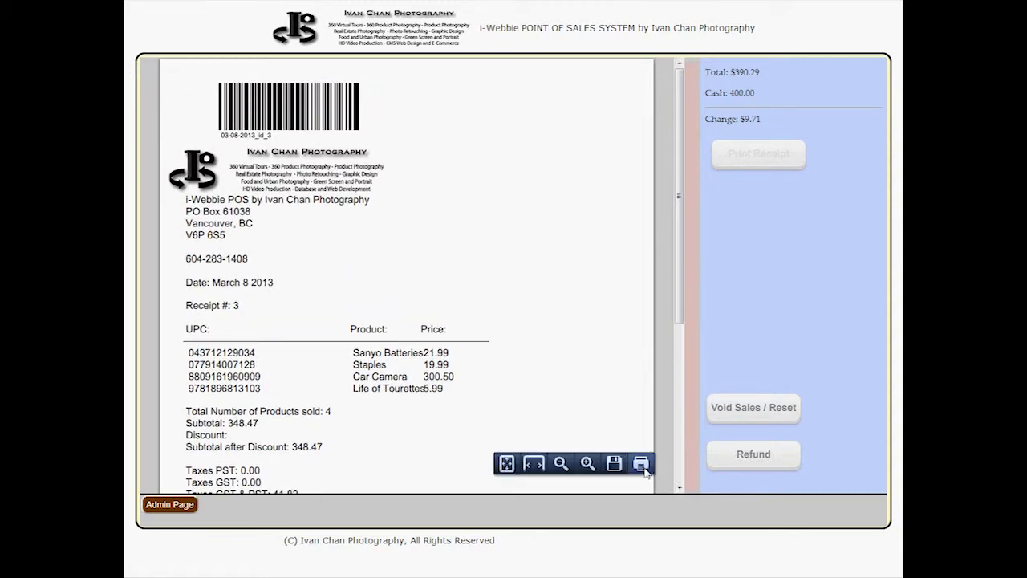
# Step: Print the receipt from Chrome and reset the register for the next sale
pyautogui.click(640, 464)
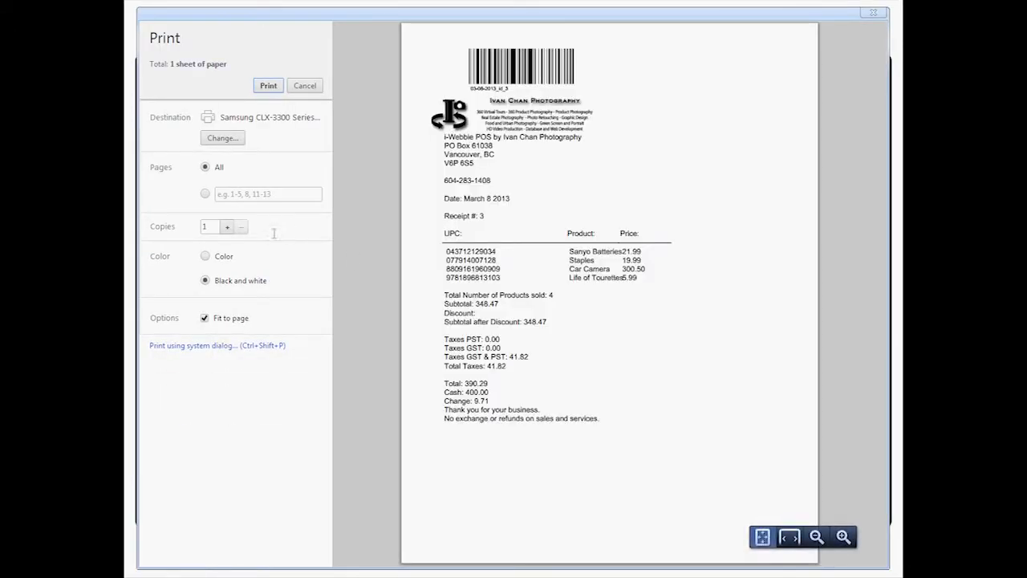
pyautogui.click(304, 85)
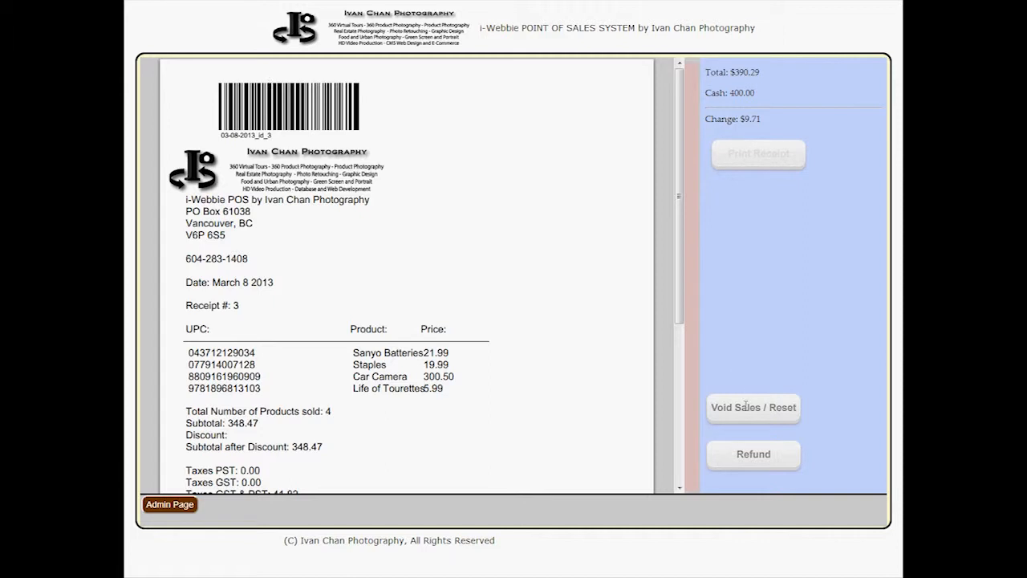
pyautogui.click(758, 154)
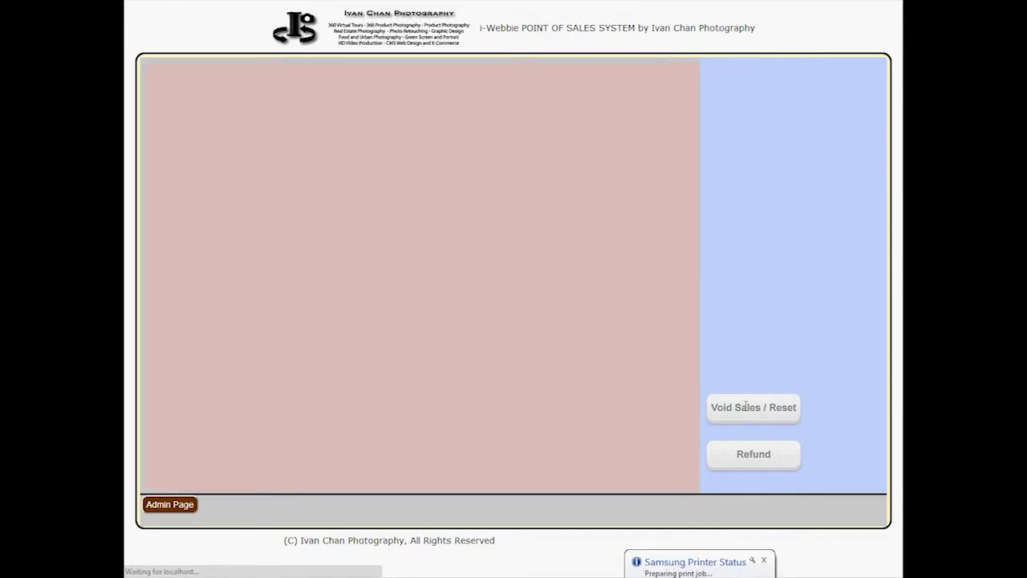
# Step: From the admin page, run a Sales Inquiry for March 8 2013
pyautogui.click(170, 504)
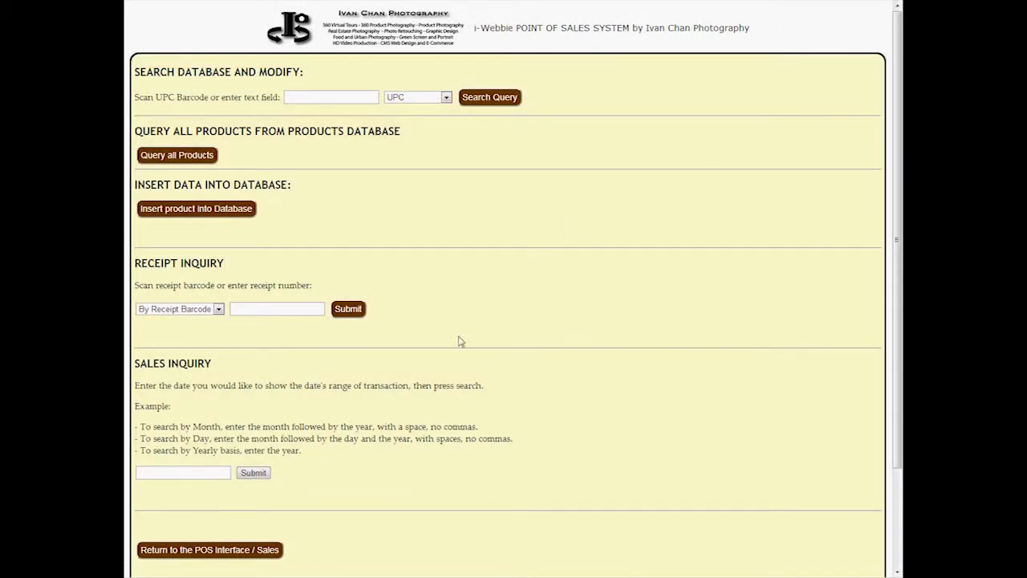
pyautogui.write('Ma')
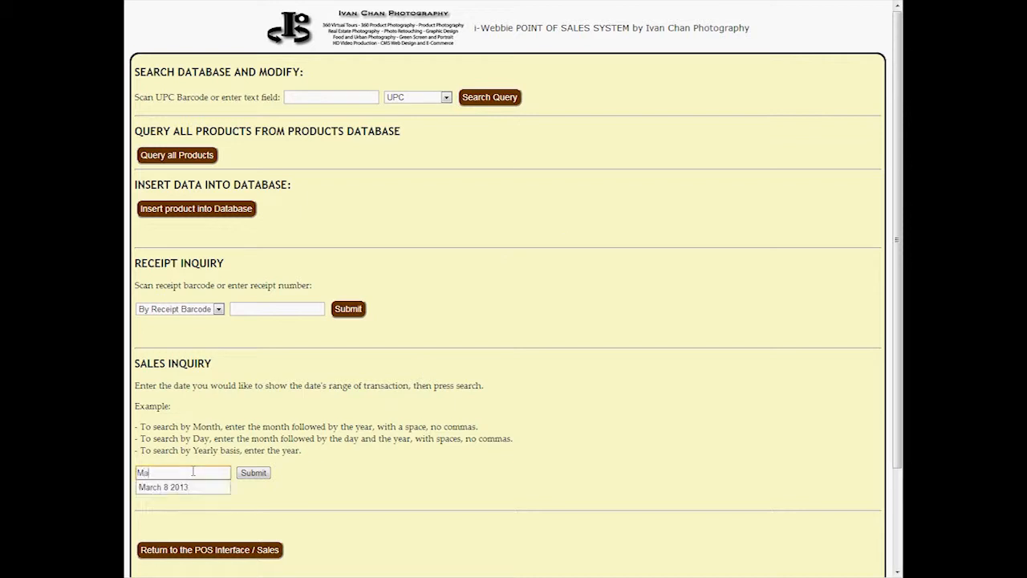
pyautogui.write('March 8 20')
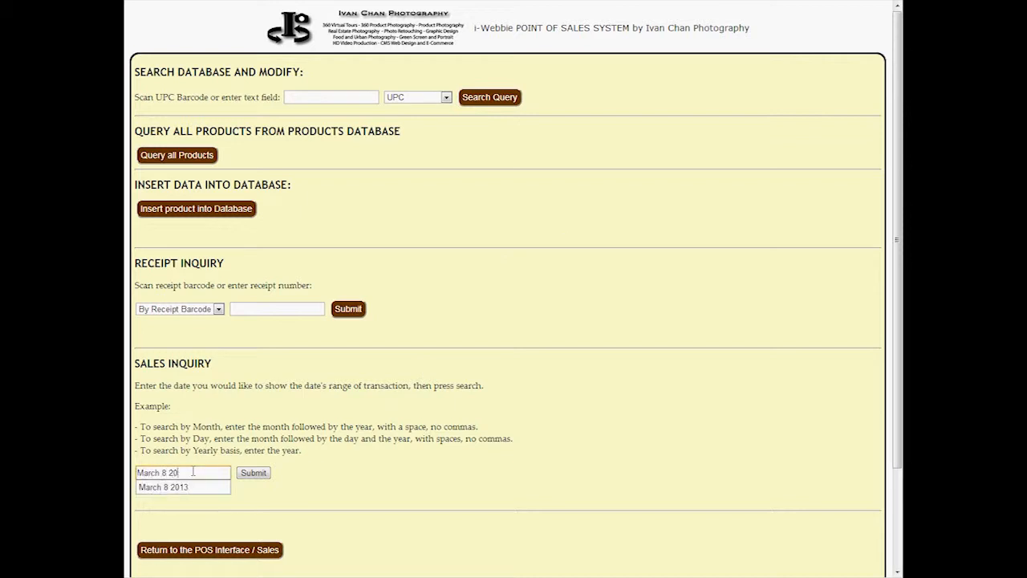
pyautogui.click(253, 472)
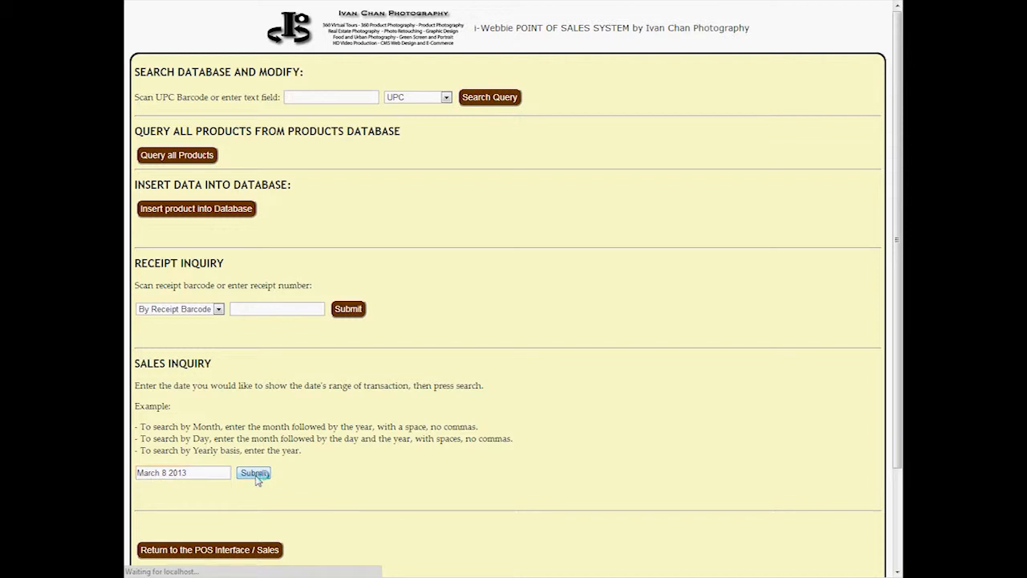
pyautogui.click(254, 472)
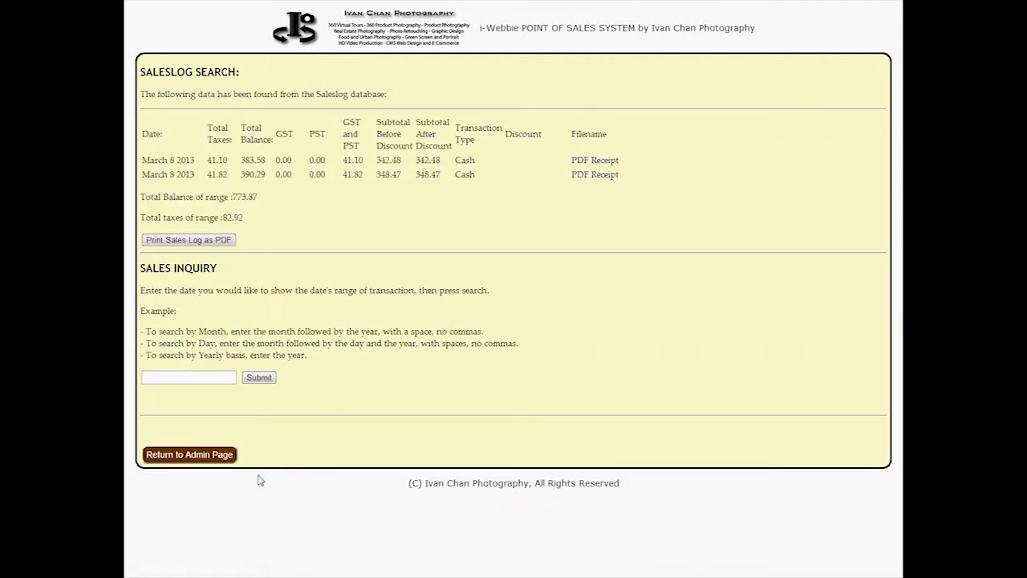
# Step: Generate the sales log PDF for this range and view it
pyautogui.click(188, 241)
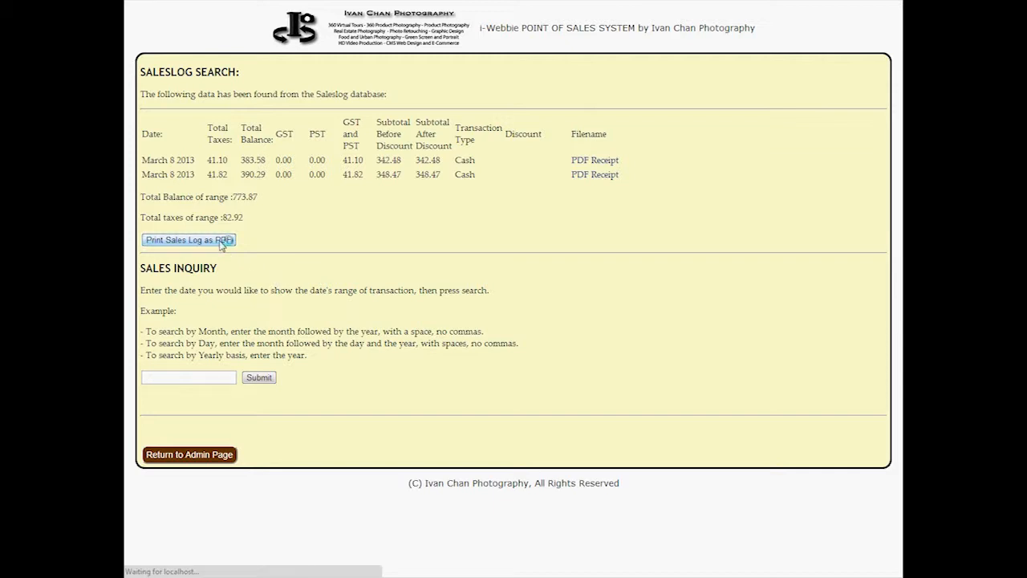
pyautogui.click(190, 239)
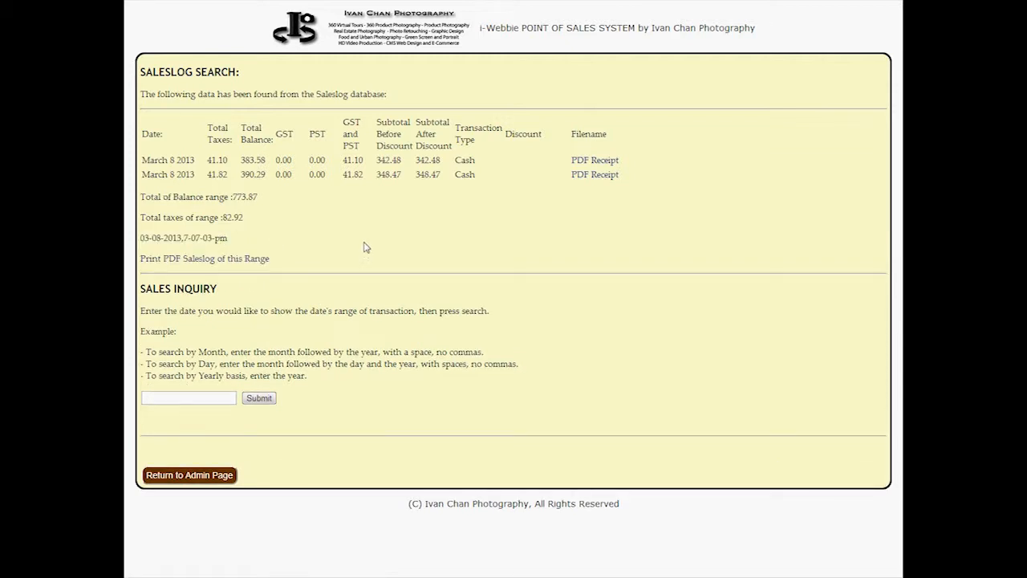
pyautogui.moveTo(377, 244)
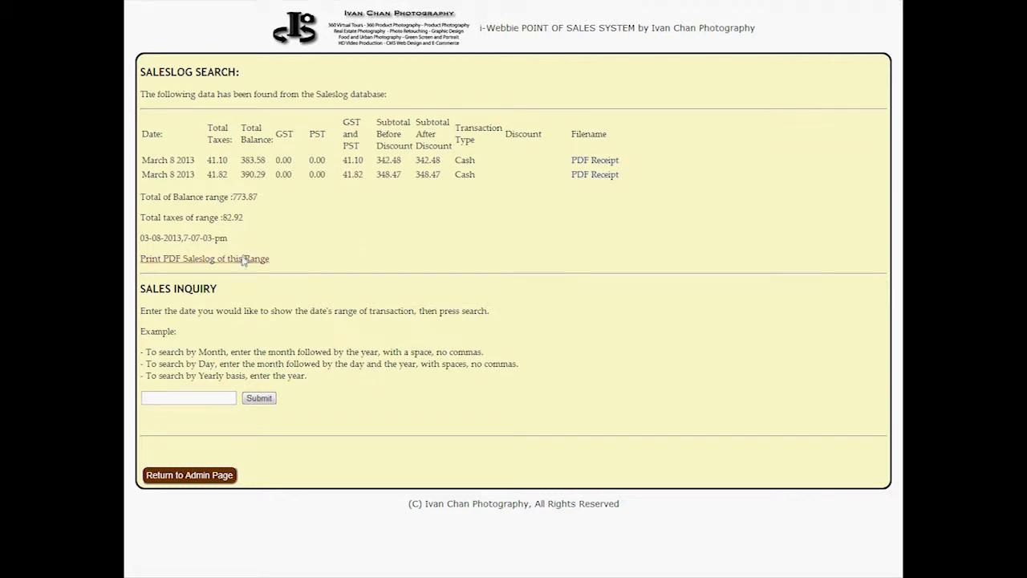
pyautogui.click(204, 258)
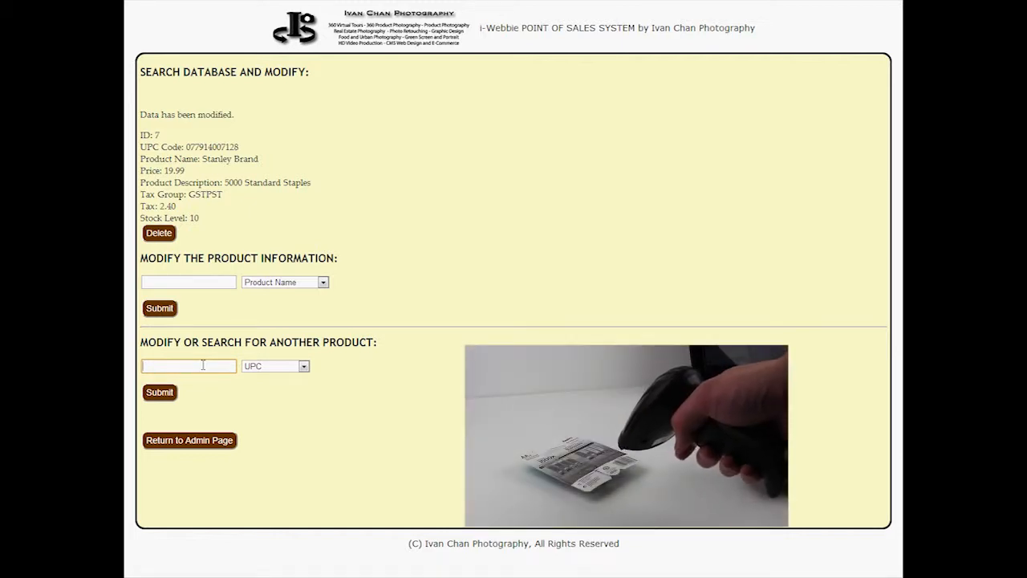
# Step: Modify the scanned product's Price to 25.00 and submit the change
pyautogui.click(159, 391)
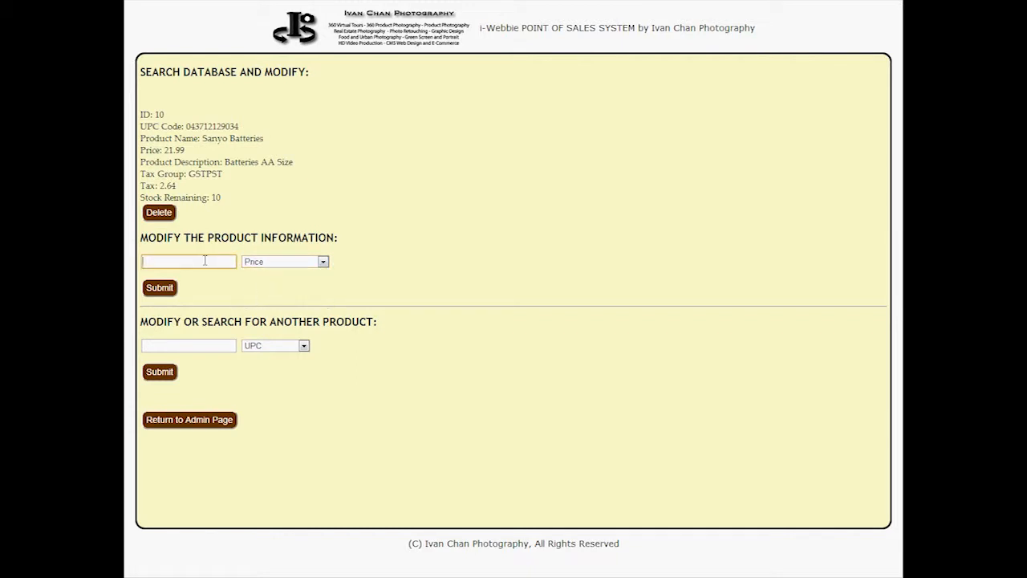
pyautogui.write('25.00')
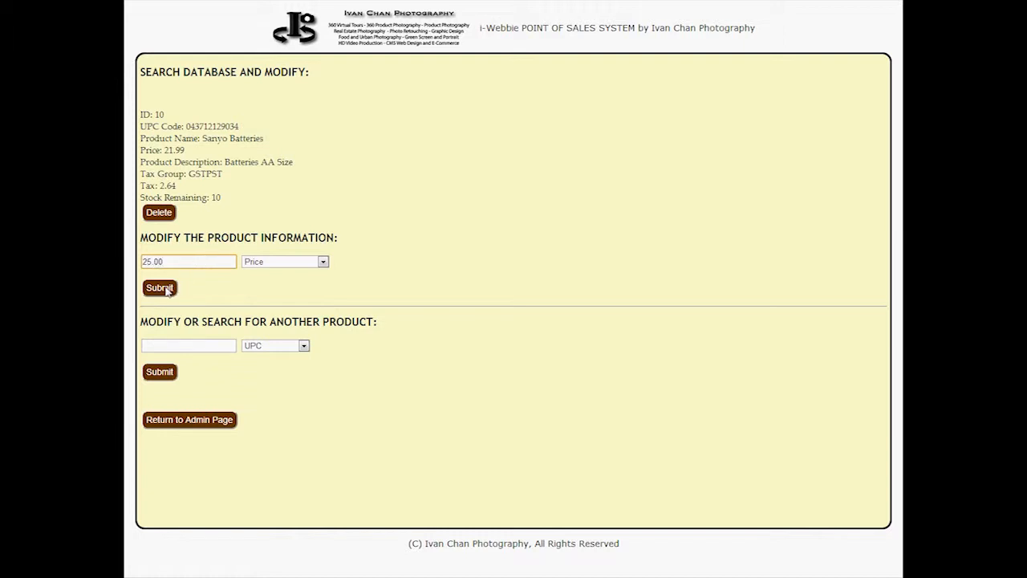
pyautogui.click(159, 288)
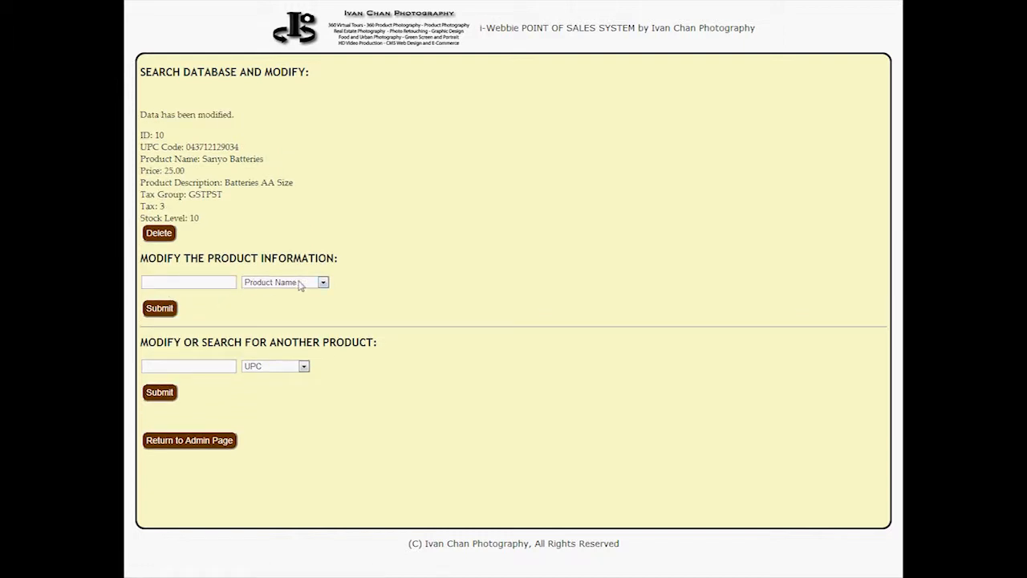
pyautogui.moveTo(478, 272)
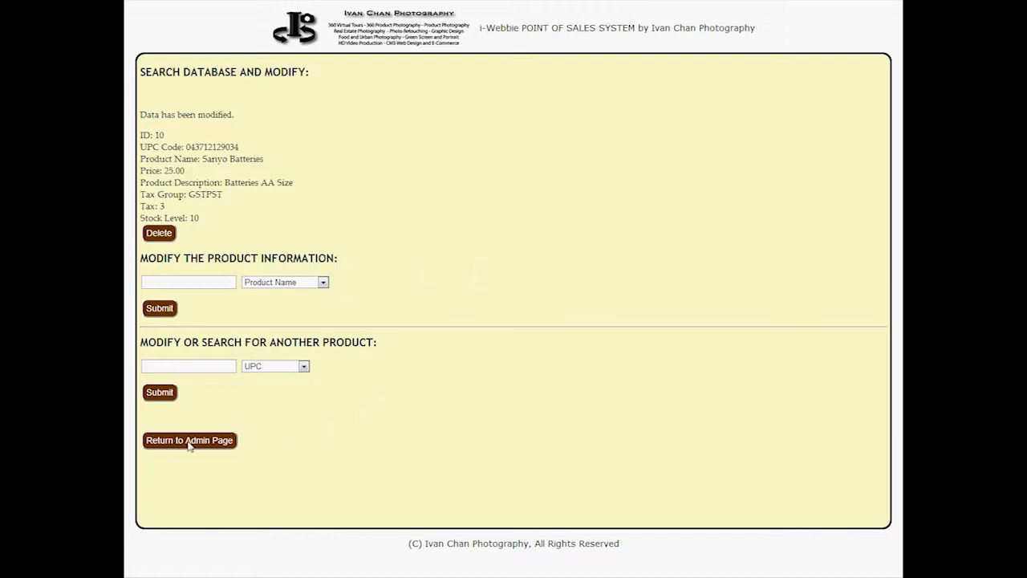
# Step: Return to the admin page and choose Insert product into Database
pyautogui.click(189, 440)
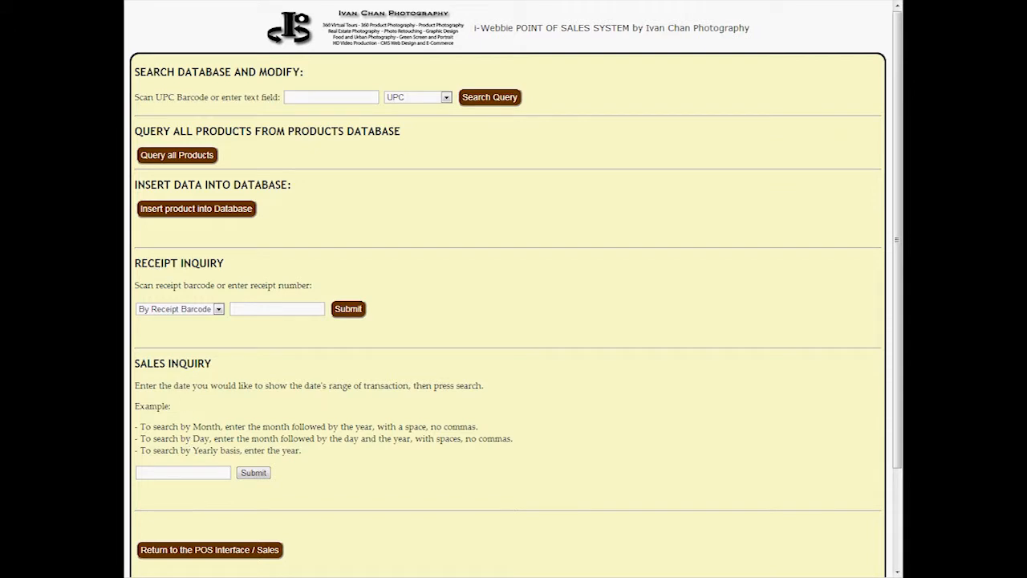
pyautogui.moveTo(495, 203)
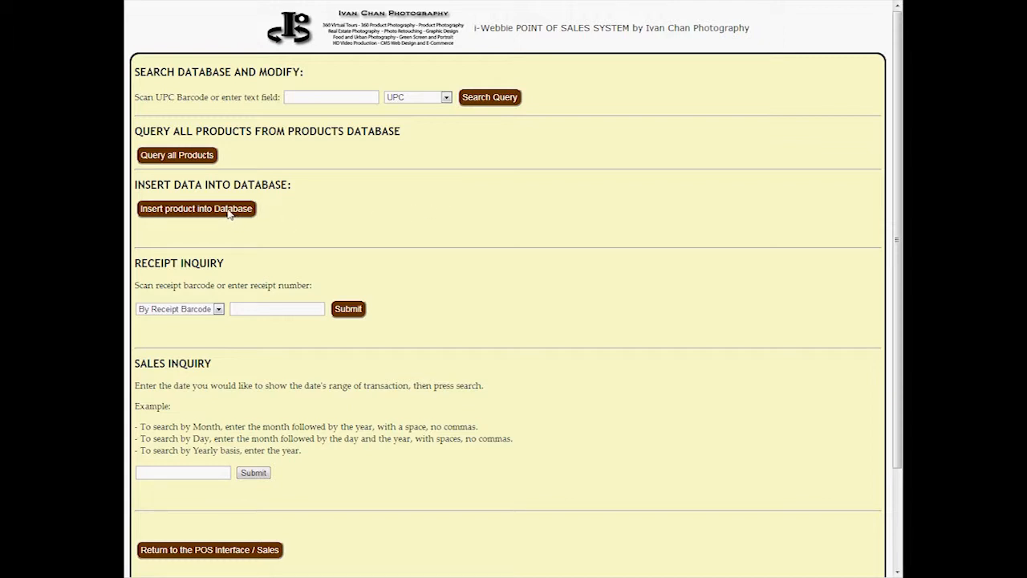
pyautogui.click(195, 208)
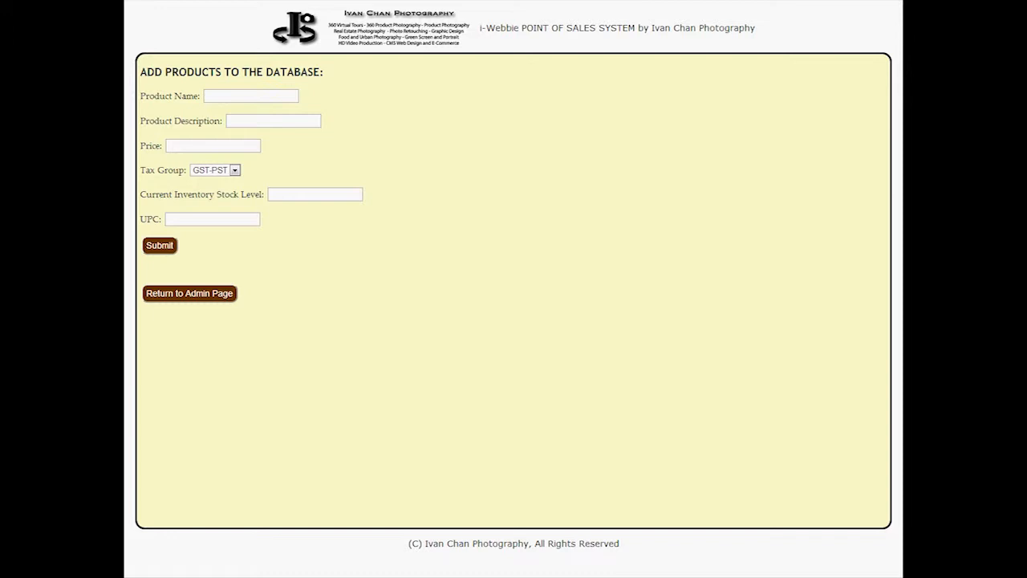
# Step: Fill in name Wet Ones Wipes, description Sanitizer Wipes and price 5.99
pyautogui.click(250, 97)
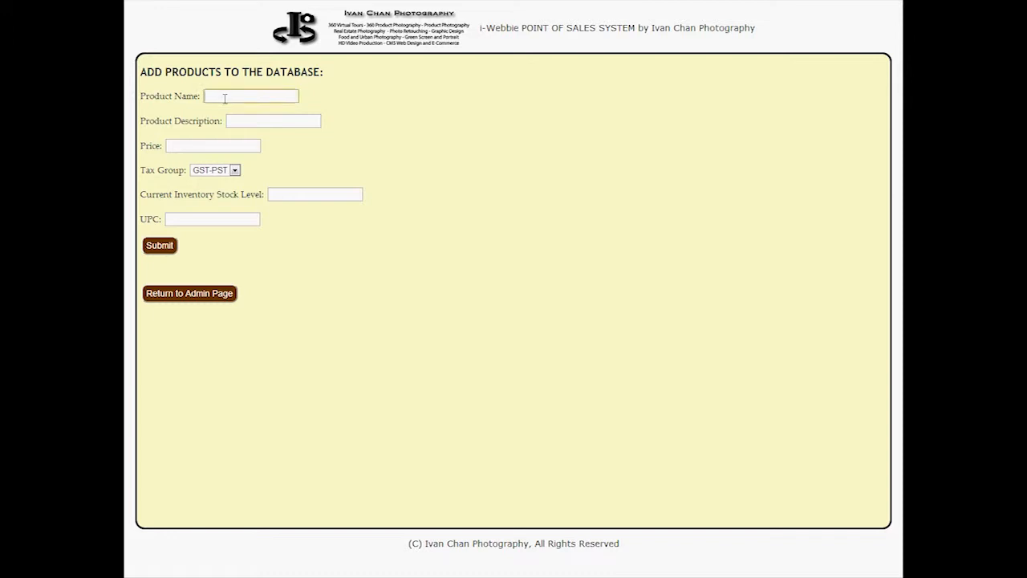
pyautogui.write('W')
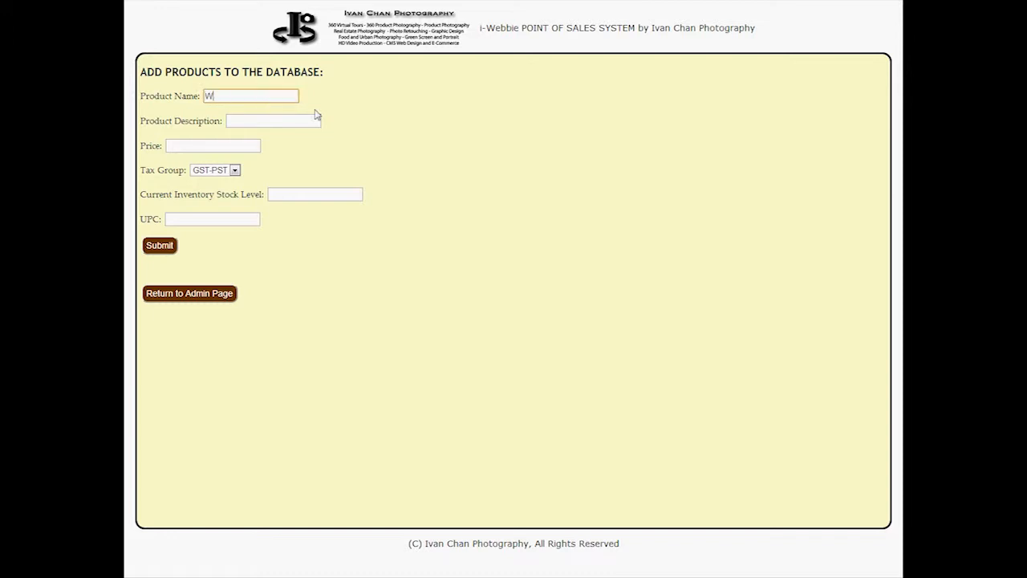
pyautogui.write('et On')
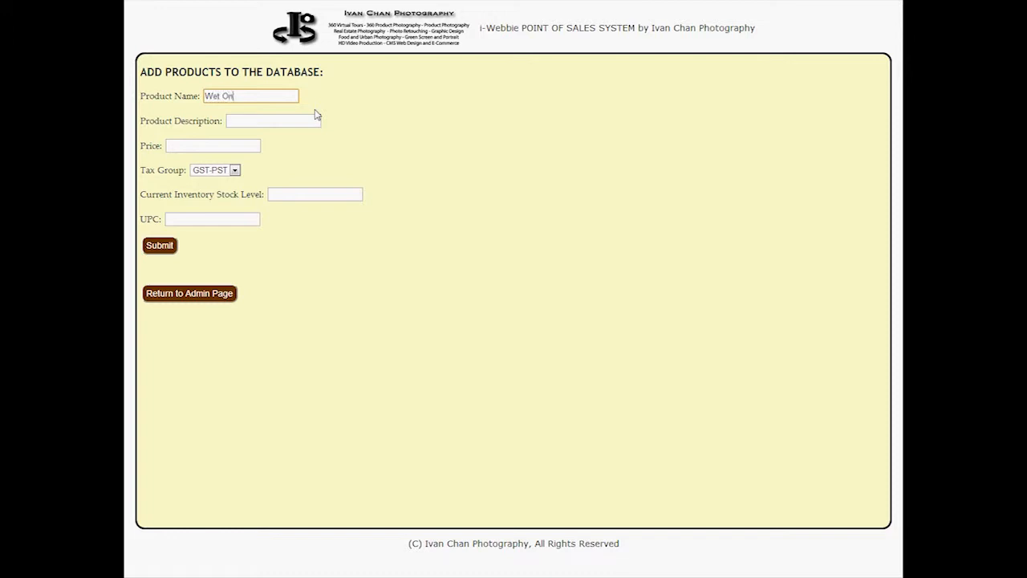
pyautogui.write('es Wipe')
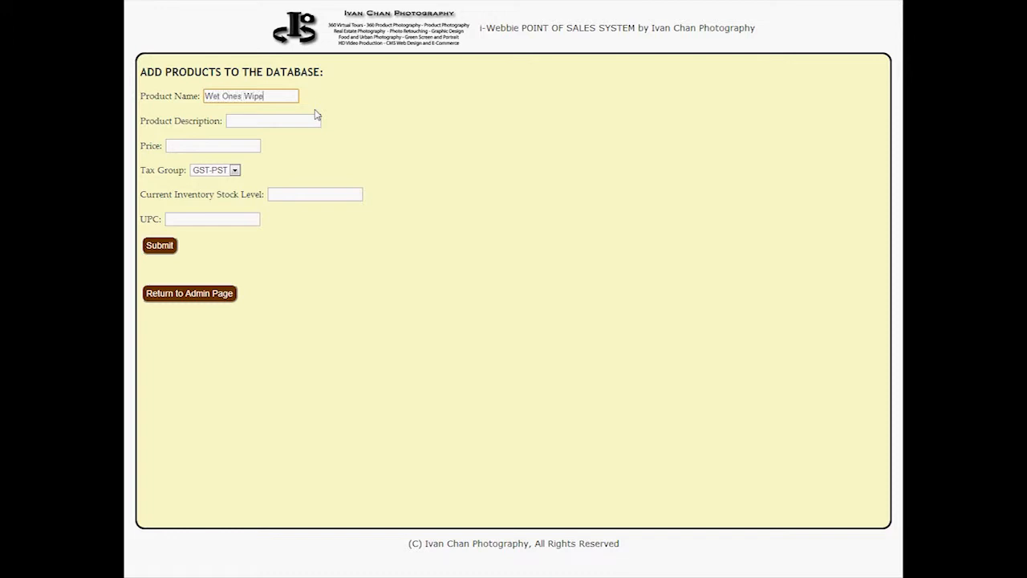
pyautogui.write('s')
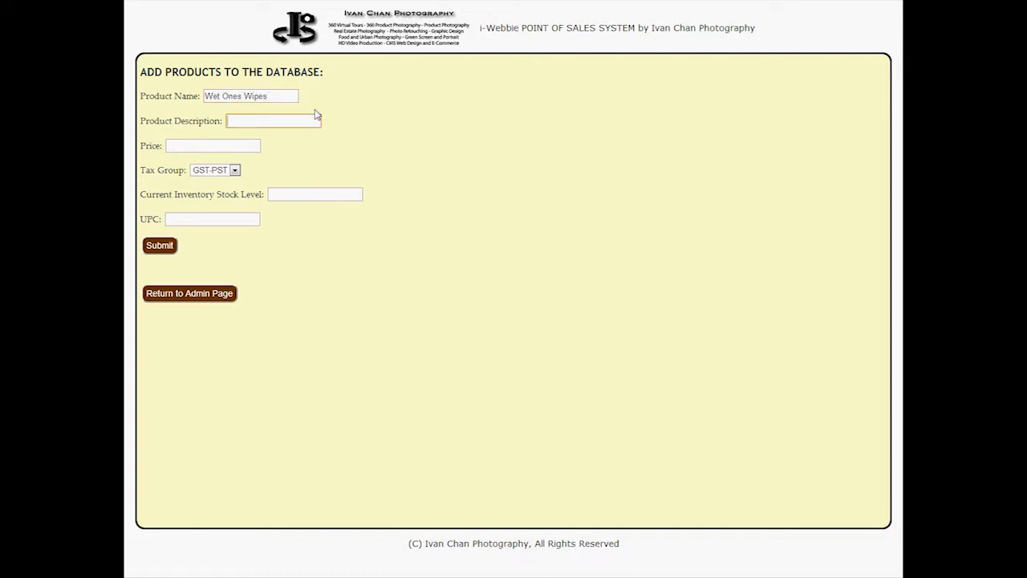
pyautogui.write('Sanitizer Wi')
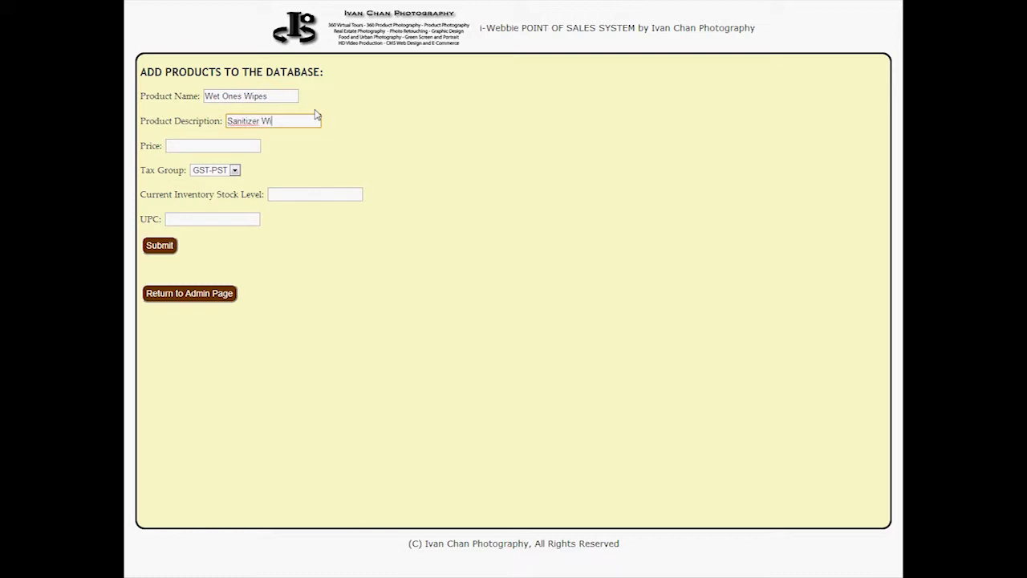
pyautogui.write('ipes')
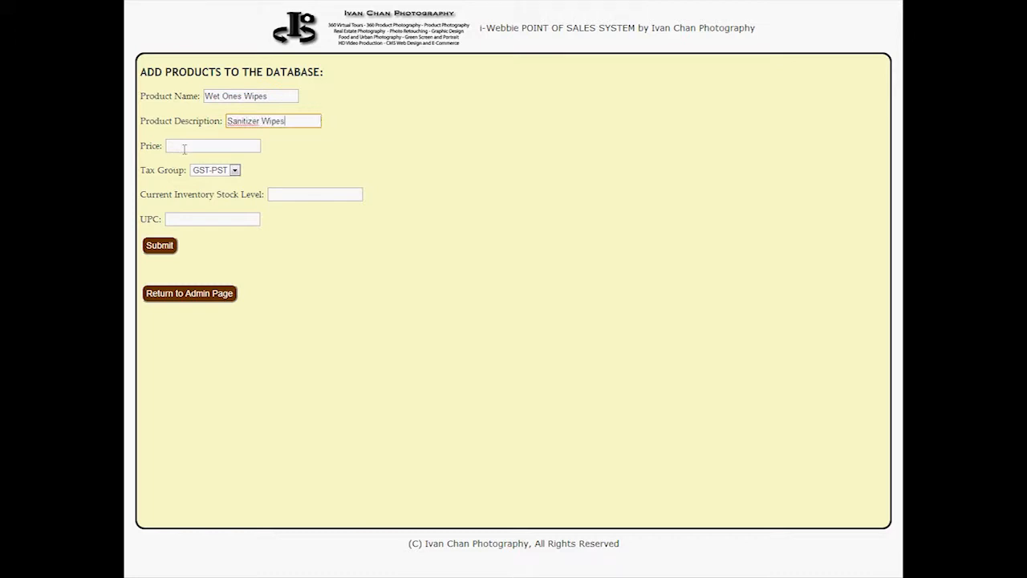
pyautogui.write('5.99')
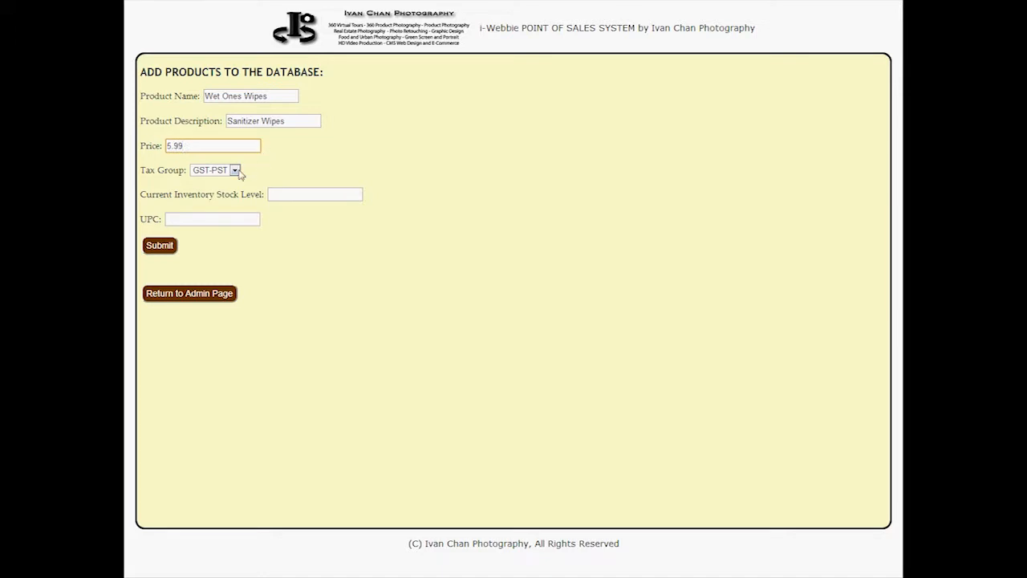
# Step: Set tax group GST, stock 11, scan the UPC and submit the new product
pyautogui.click(234, 170)
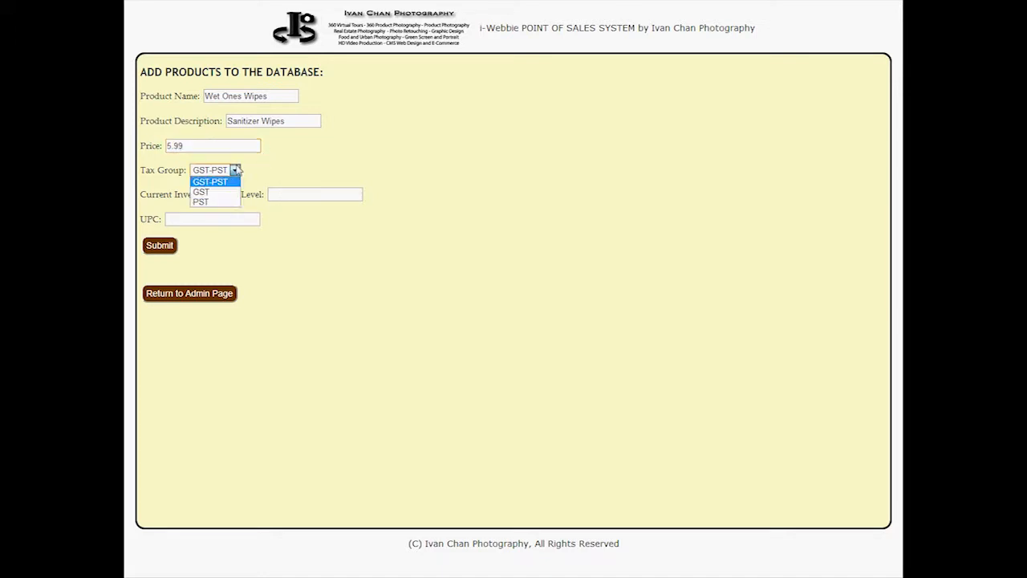
pyautogui.click(201, 193)
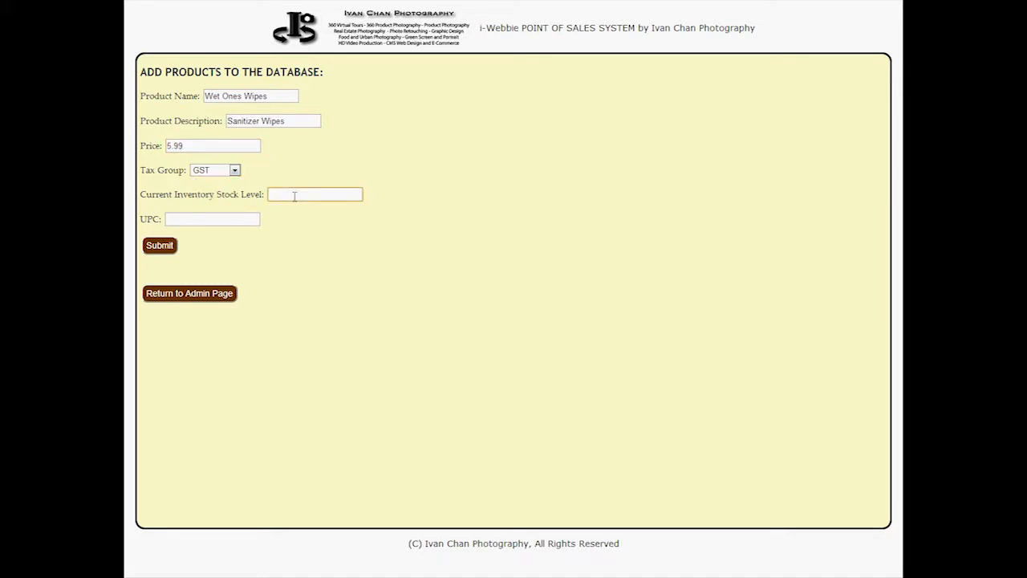
pyautogui.write('11')
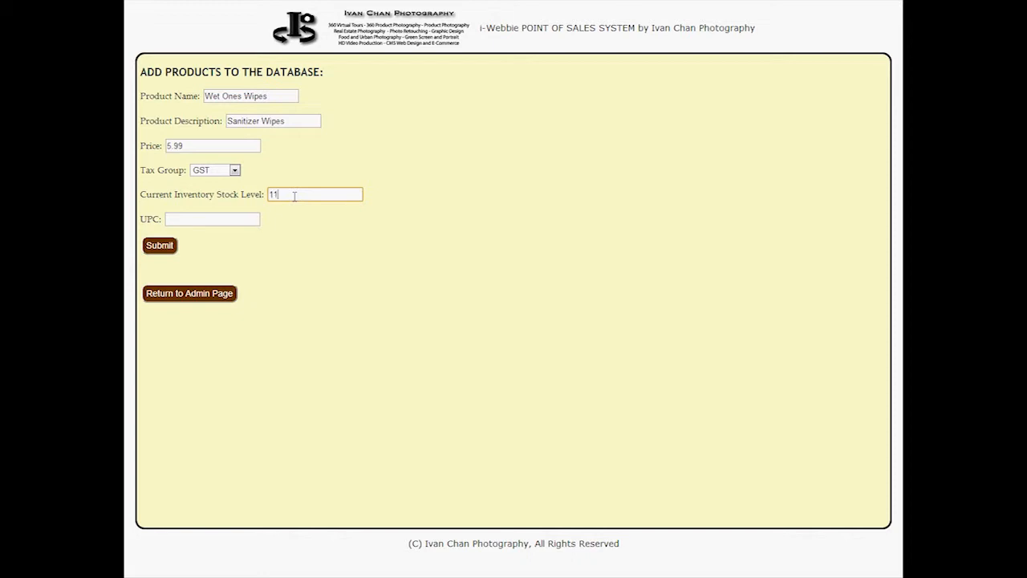
pyautogui.click(212, 218)
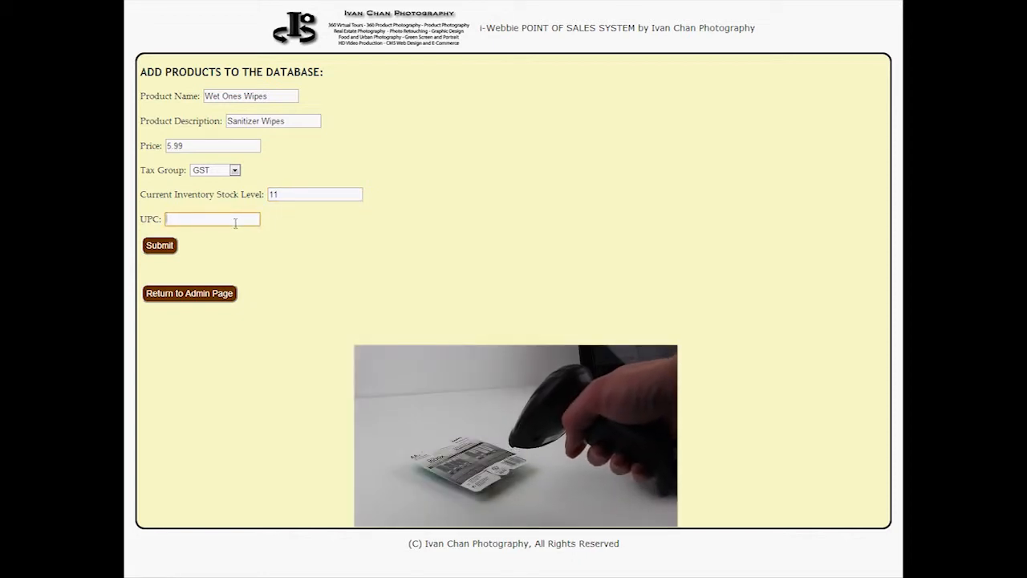
pyautogui.click(159, 244)
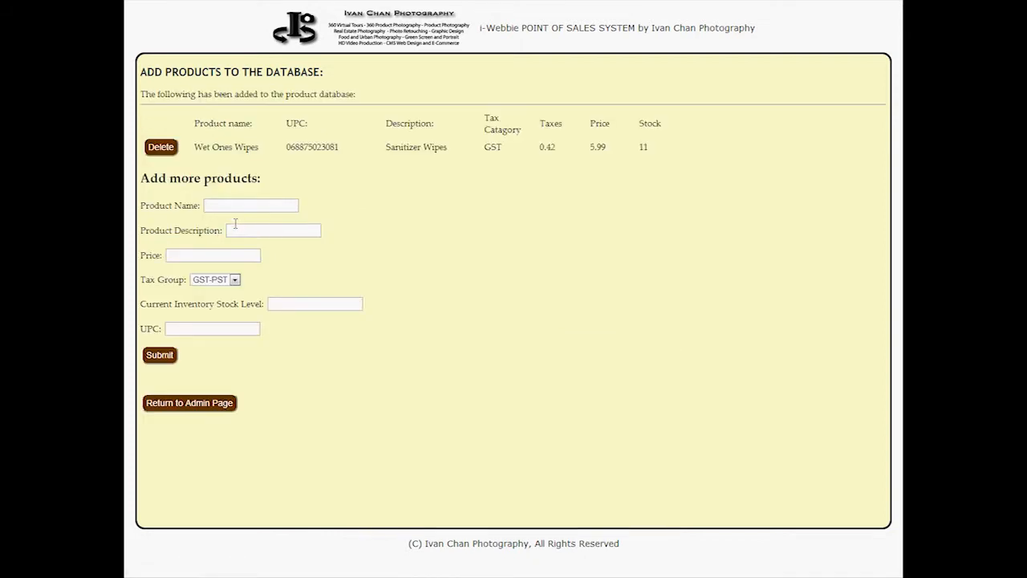
pyautogui.moveTo(427, 239)
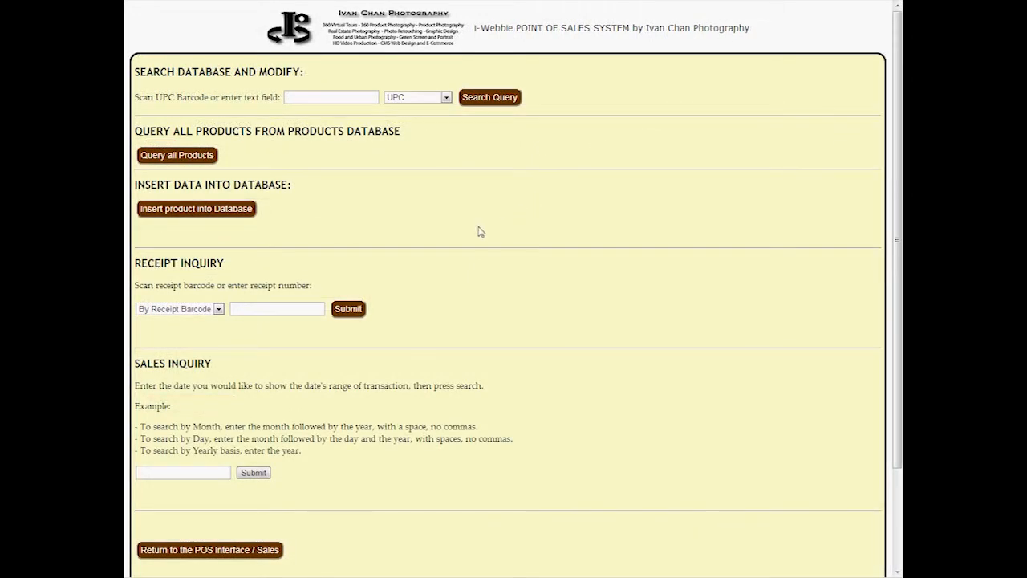
pyautogui.moveTo(506, 289)
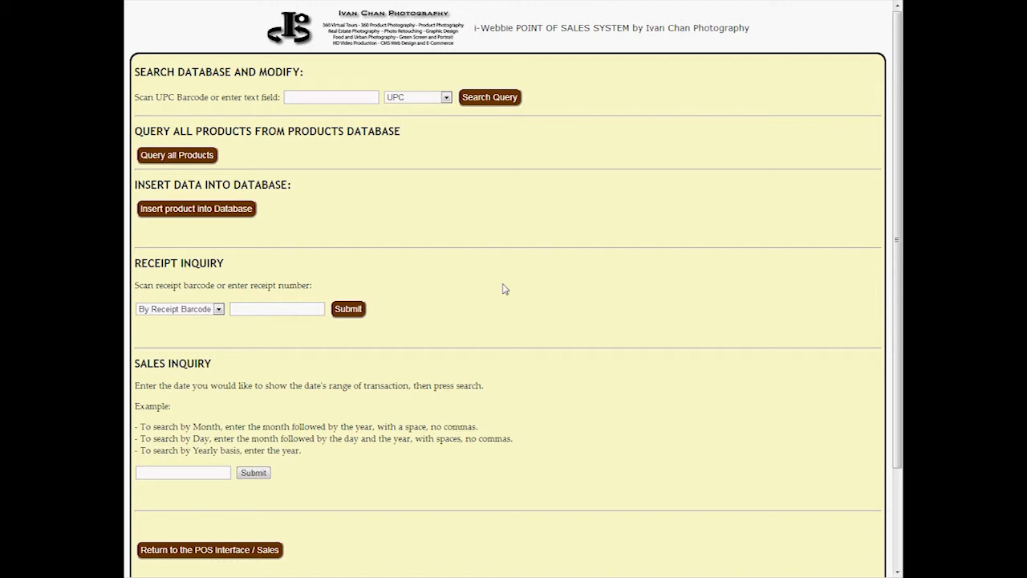
pyautogui.moveTo(294, 300)
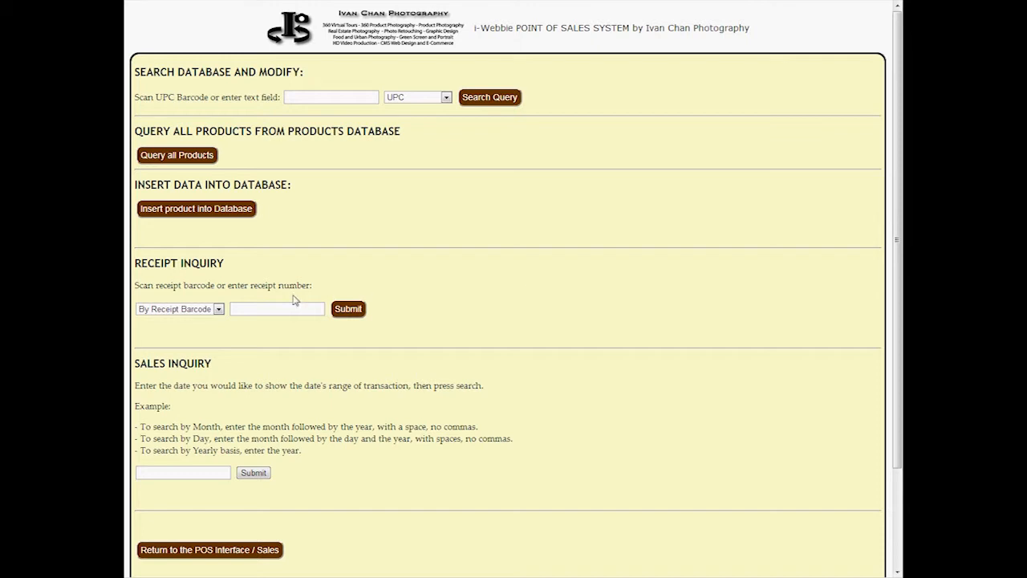
# Step: Submit a Receipt Inquiry for scanned barcode 03-08-2013_id_3
pyautogui.click(276, 308)
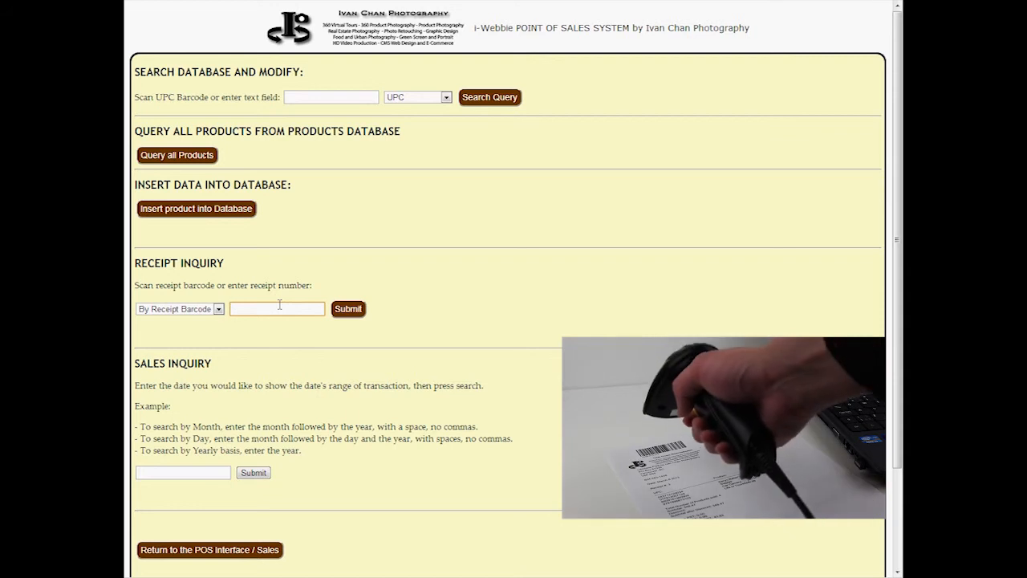
pyautogui.write('03-08-2013_id_3')
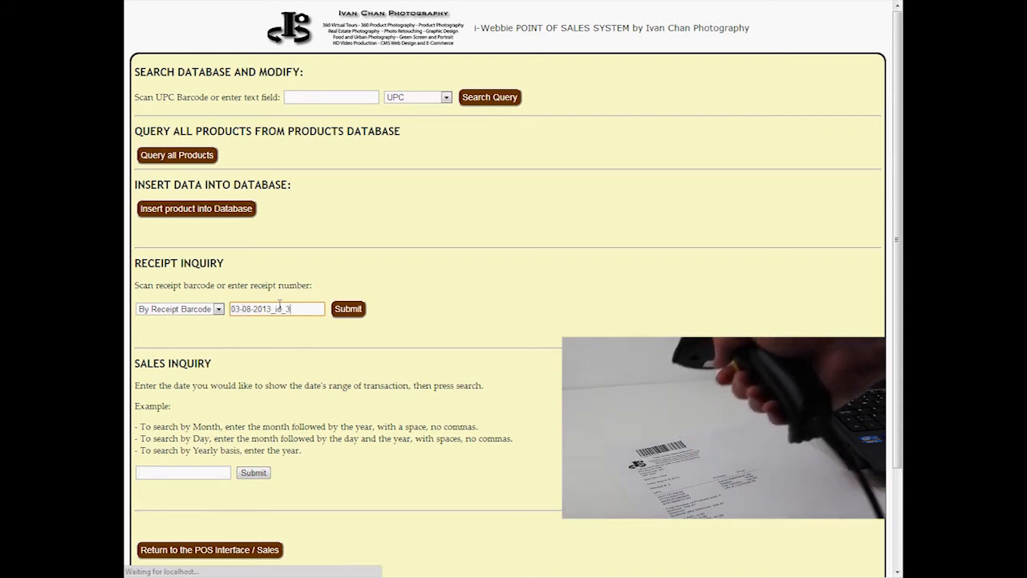
pyautogui.click(347, 308)
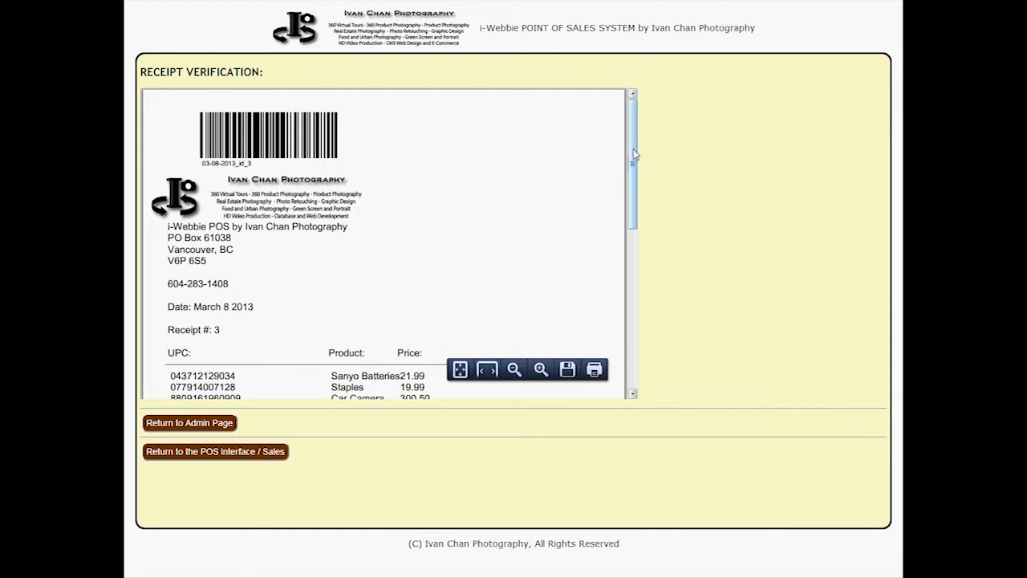
pyautogui.scroll(-3)
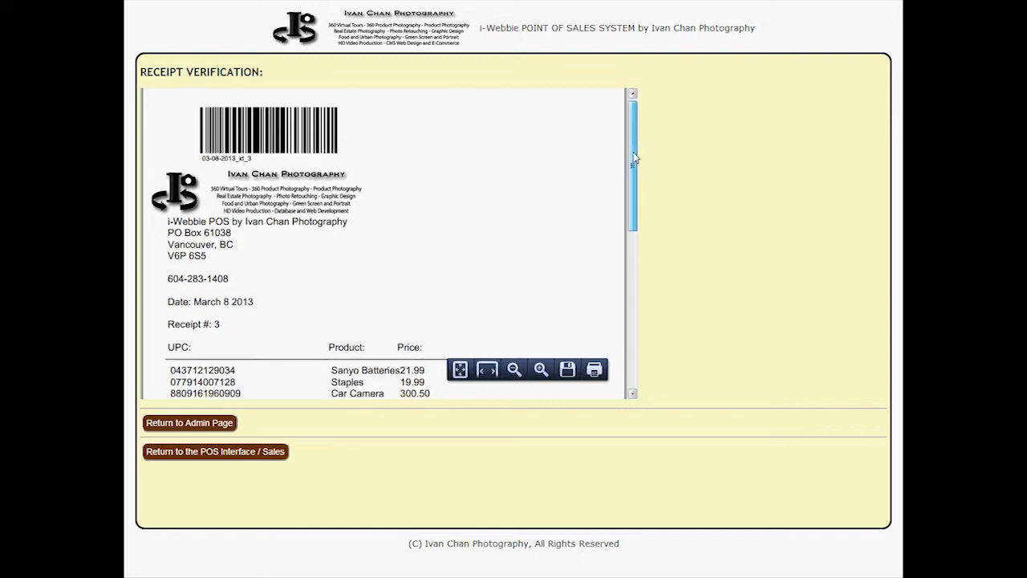
pyautogui.scroll(-3)
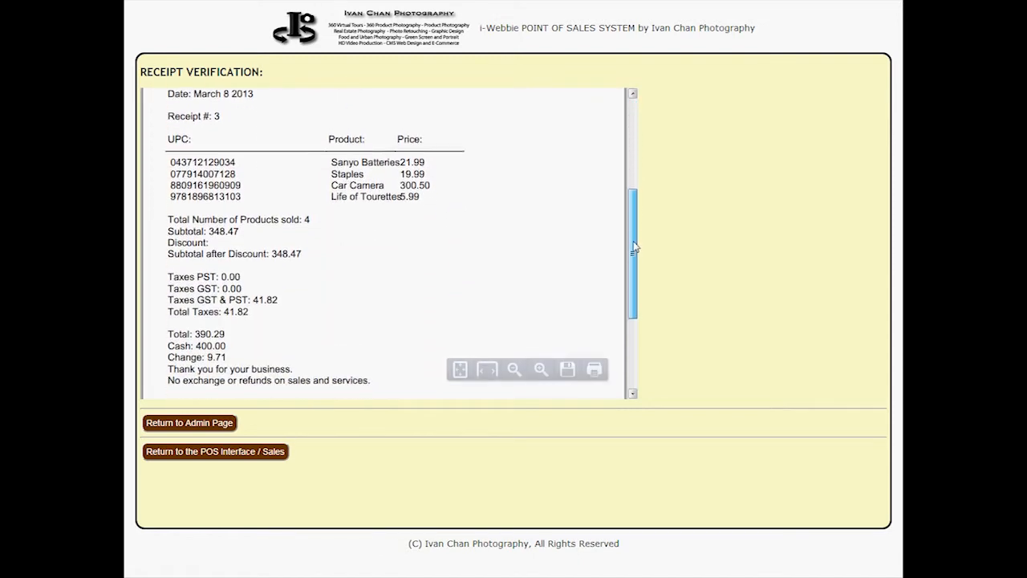
pyautogui.scroll(-3)
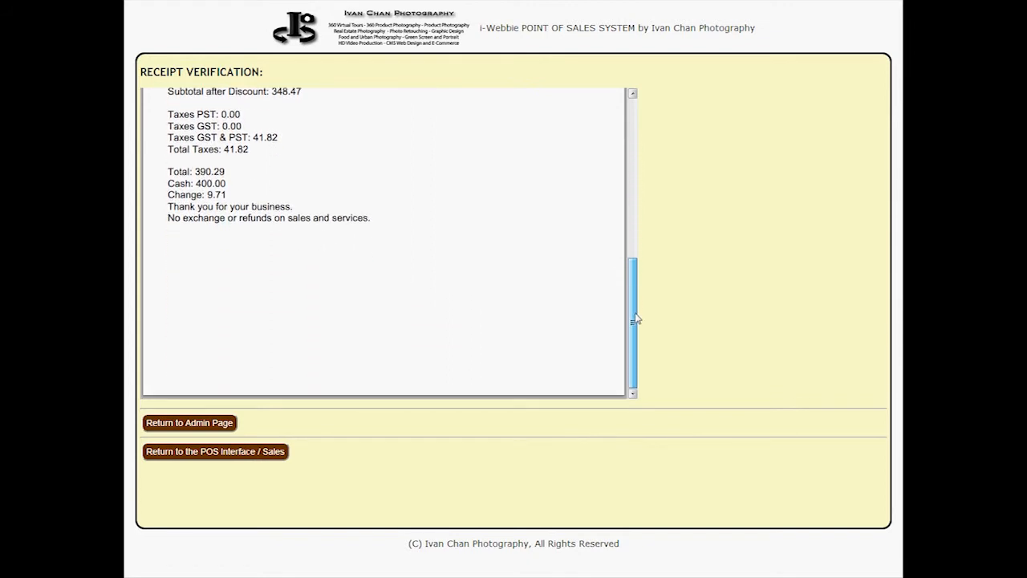
pyautogui.scroll(3)
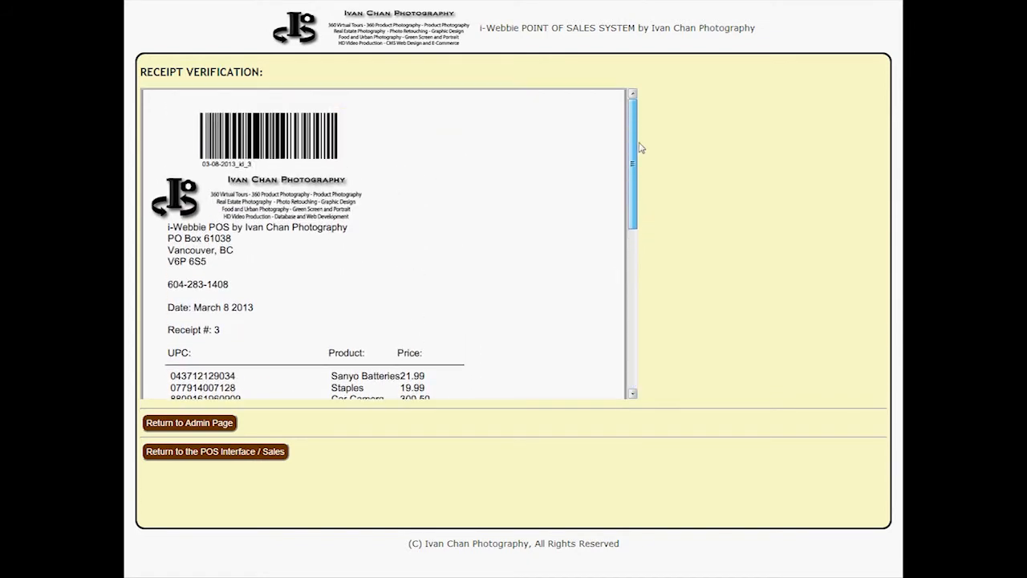